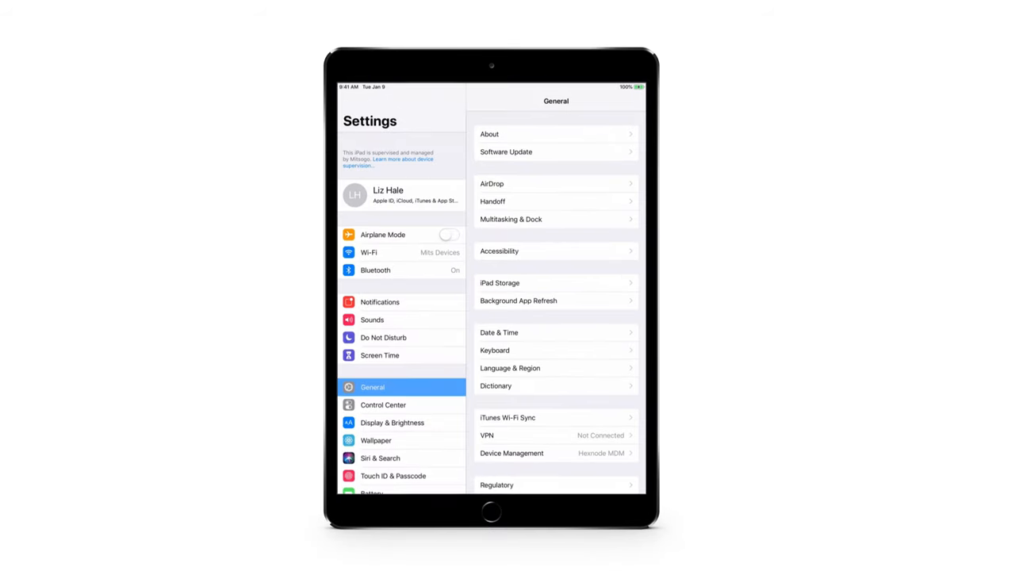
- Remove Hexnode MDM management from the iPad's Device Management settings, confirming with the passcode
{"action": "left_click", "coordinate": [539, 453]}
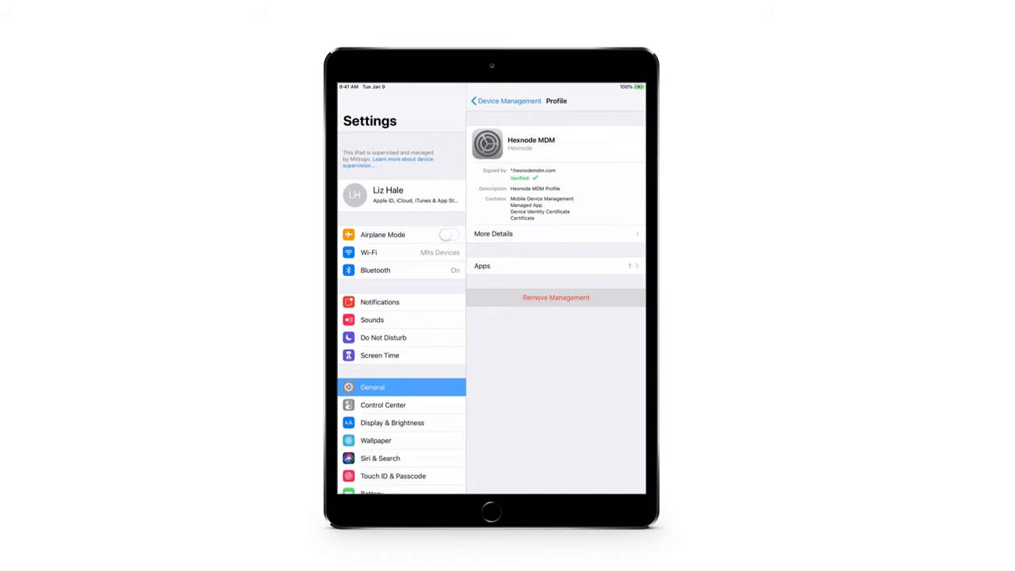
{"action": "left_click", "coordinate": [556, 297]}
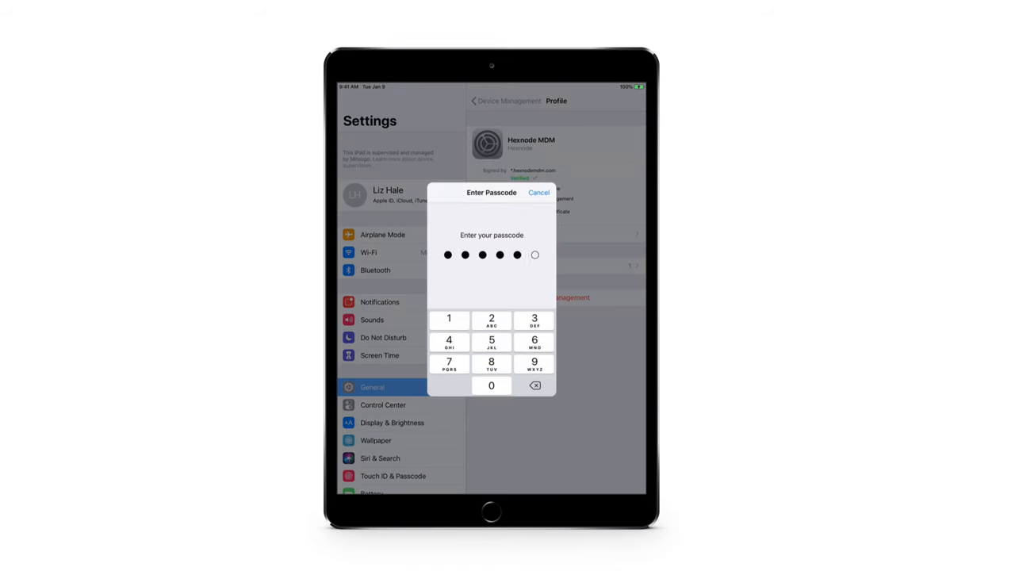
{"action": "left_click", "coordinate": [491, 386]}
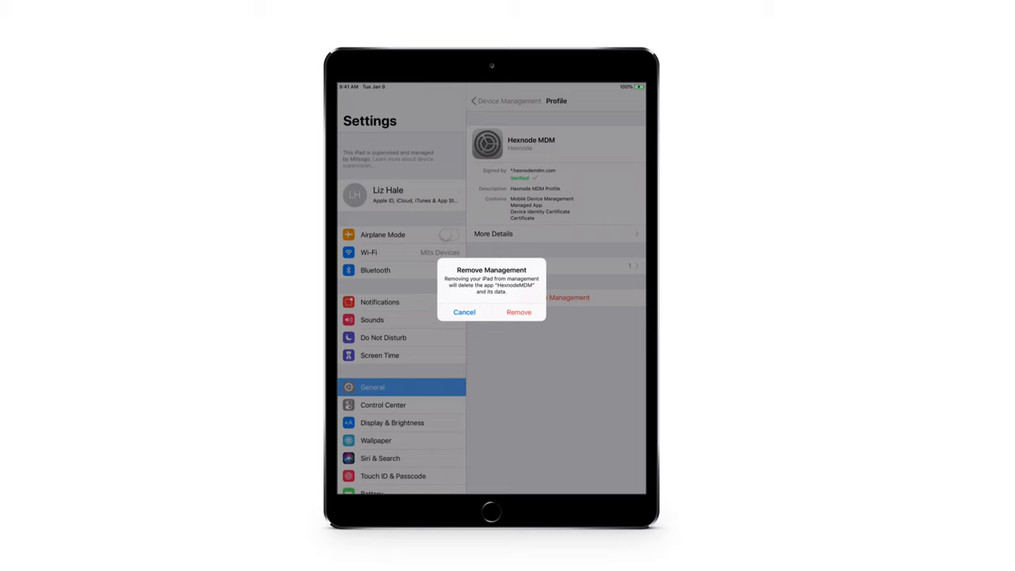
{"action": "left_click", "coordinate": [518, 311]}
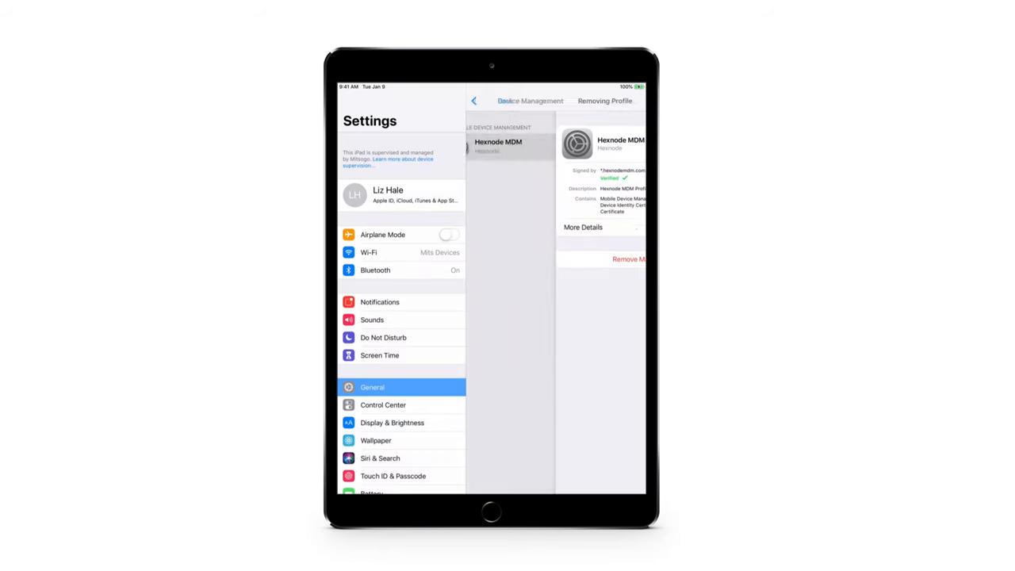
{"action": "left_click", "coordinate": [629, 258]}
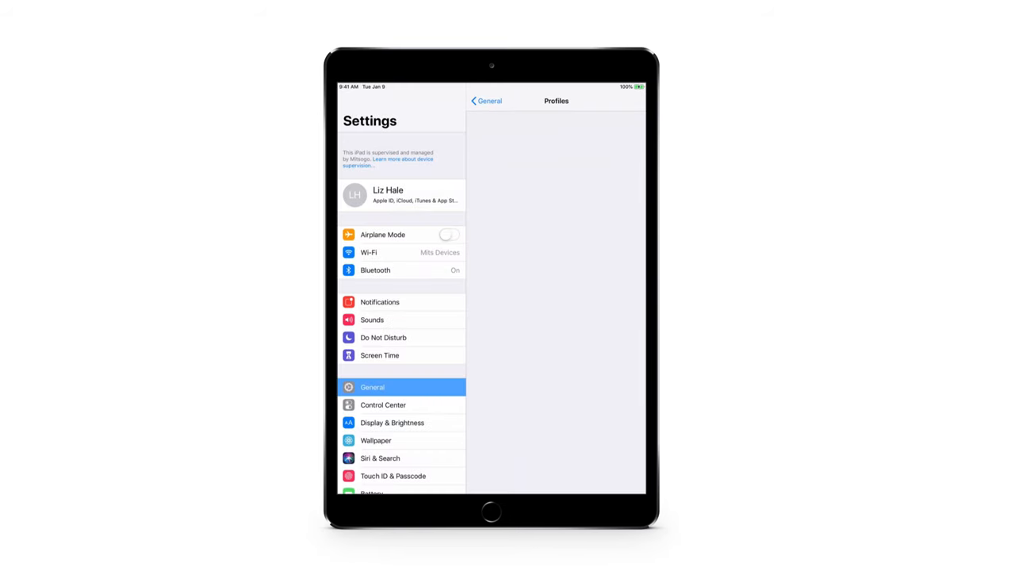
{"action": "left_click", "coordinate": [488, 513]}
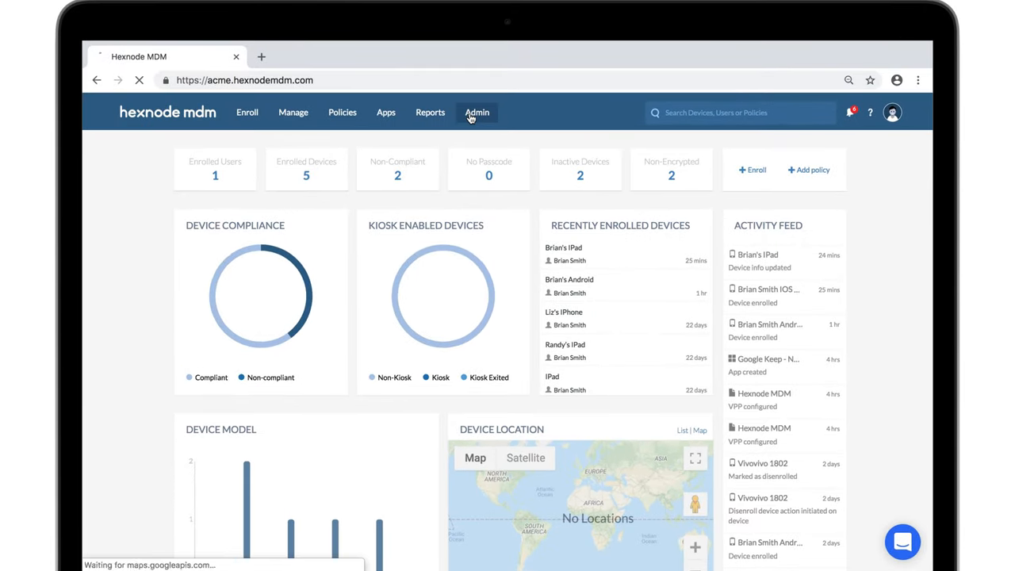
- Add and save DEP policy 'Non-removable MDM' with Allow MDM Profile Removal unchecked
{"action": "left_click", "coordinate": [476, 111]}
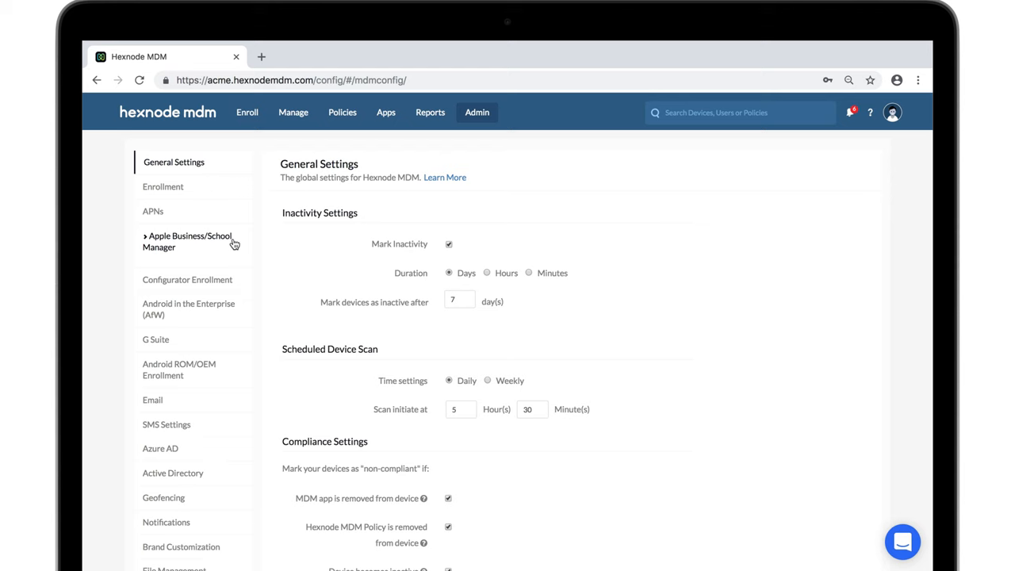
{"action": "left_click", "coordinate": [188, 241]}
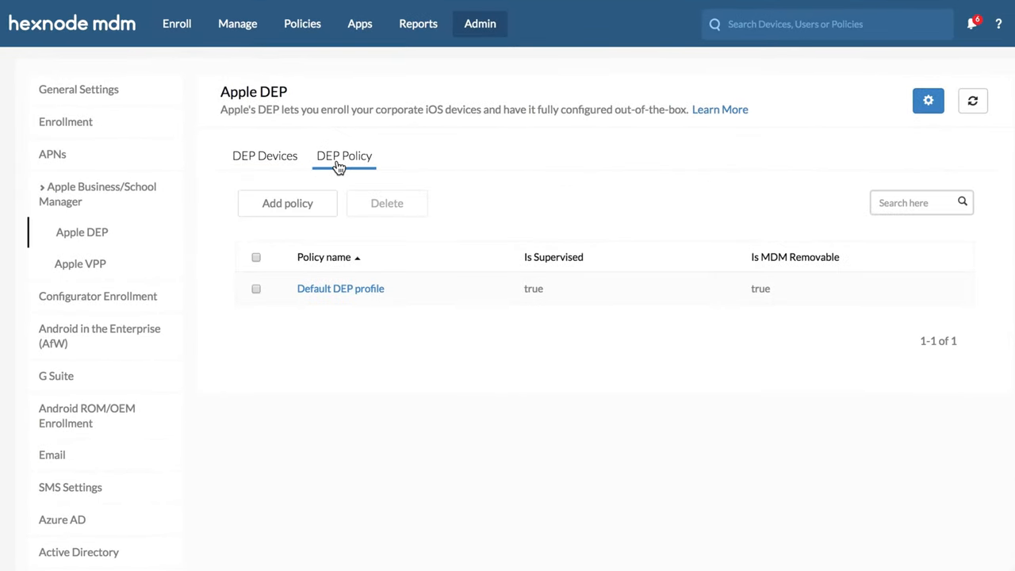
{"action": "left_click", "coordinate": [287, 203]}
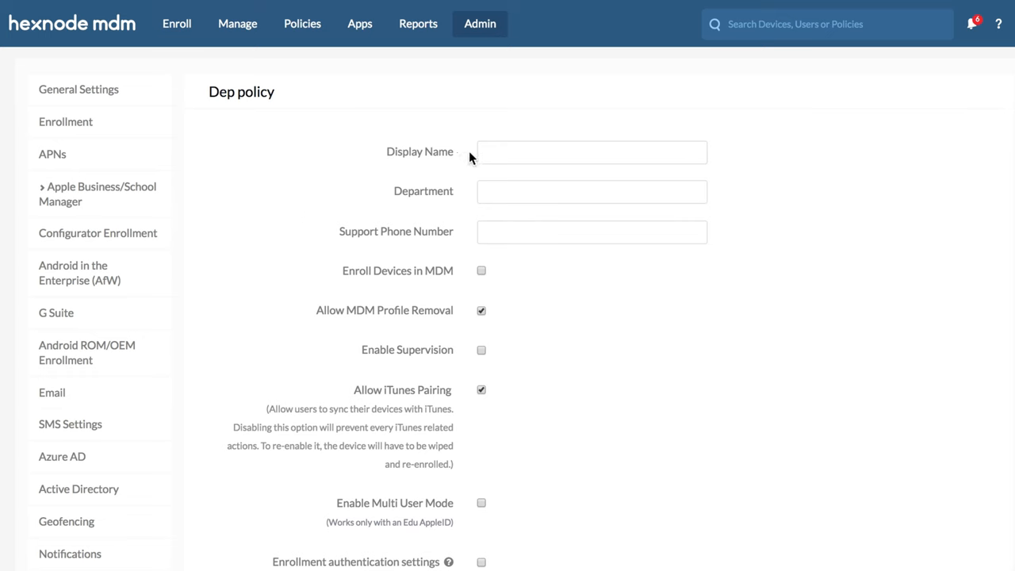
{"action": "type", "text": "Non-removable MDM"}
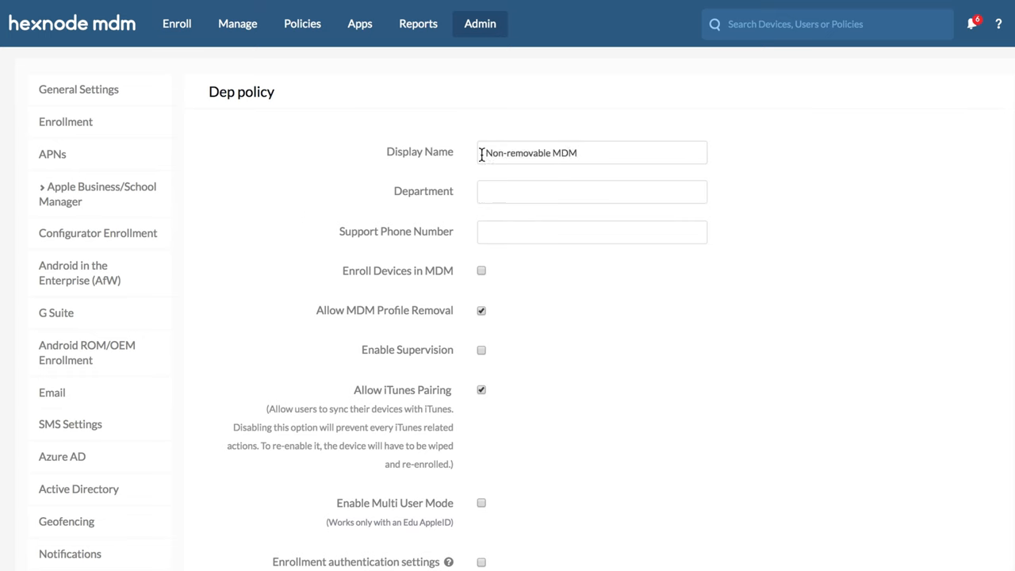
{"action": "left_click", "coordinate": [481, 310]}
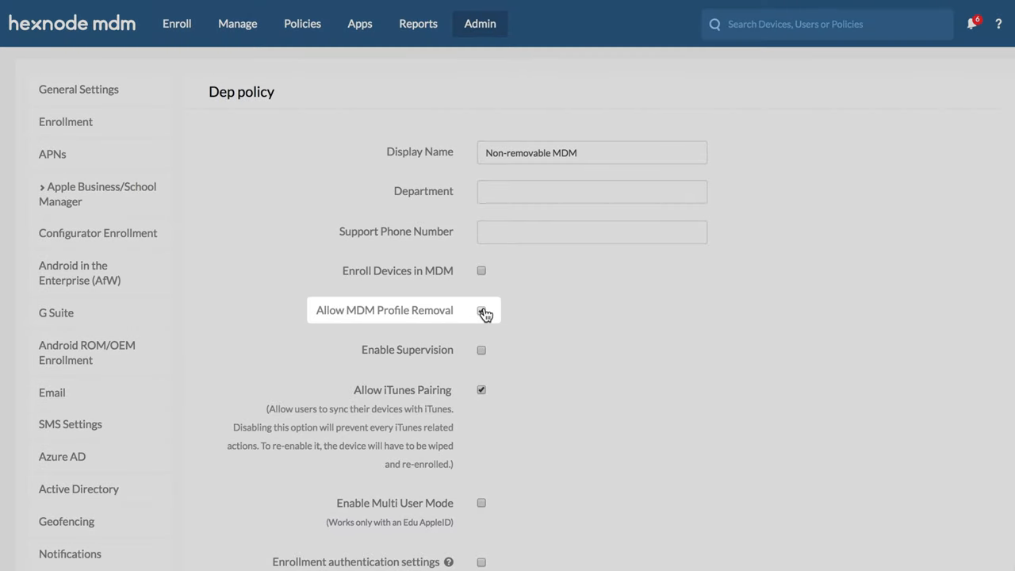
{"action": "left_click", "coordinate": [481, 310]}
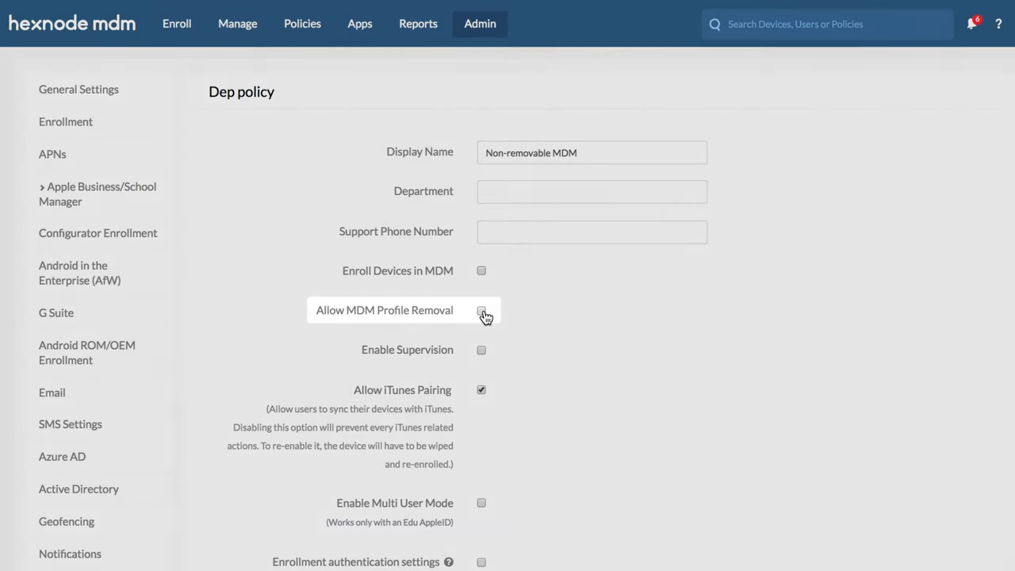
{"action": "scroll", "scroll_direction": "down", "scroll_amount": 3}
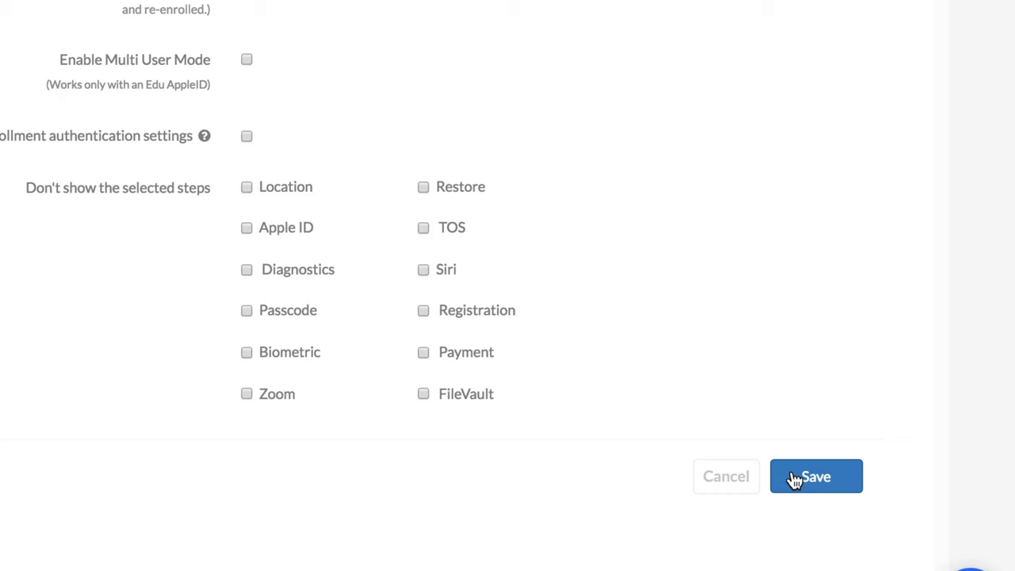
{"action": "left_click", "coordinate": [816, 476]}
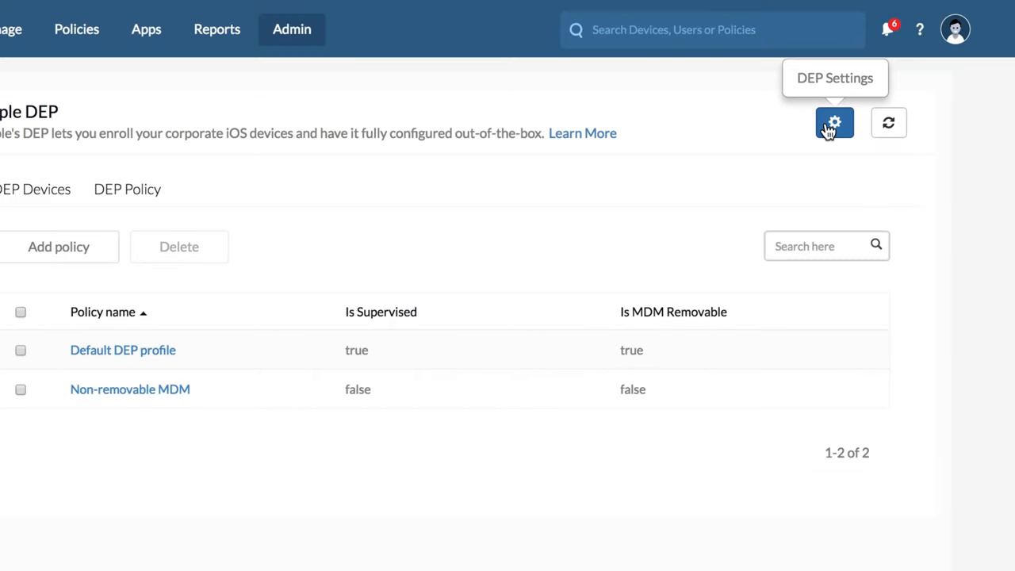
- Set the DEP account's Default Policy to Non-removable MDM
{"action": "left_click", "coordinate": [834, 123]}
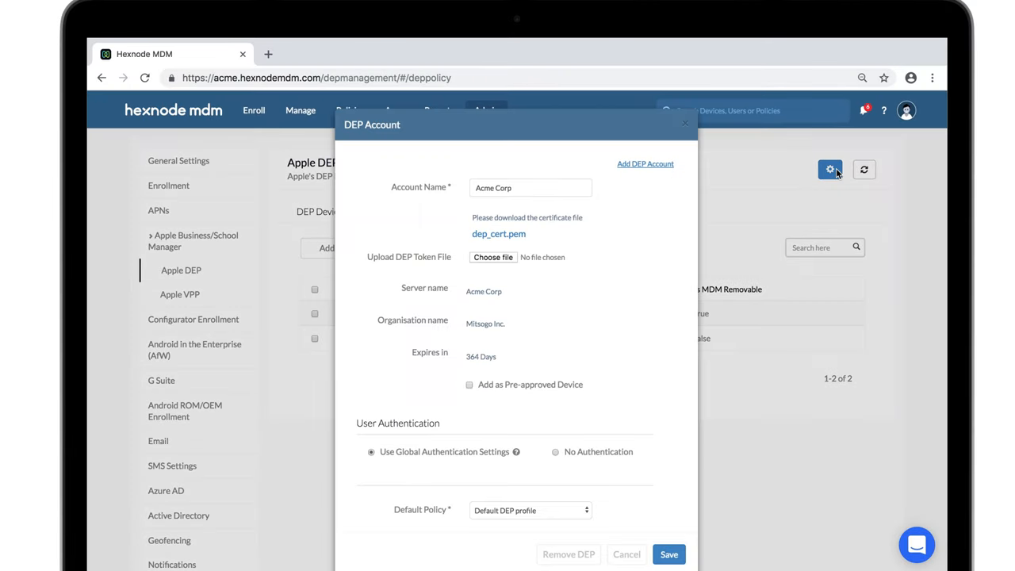
{"action": "left_click", "coordinate": [529, 511]}
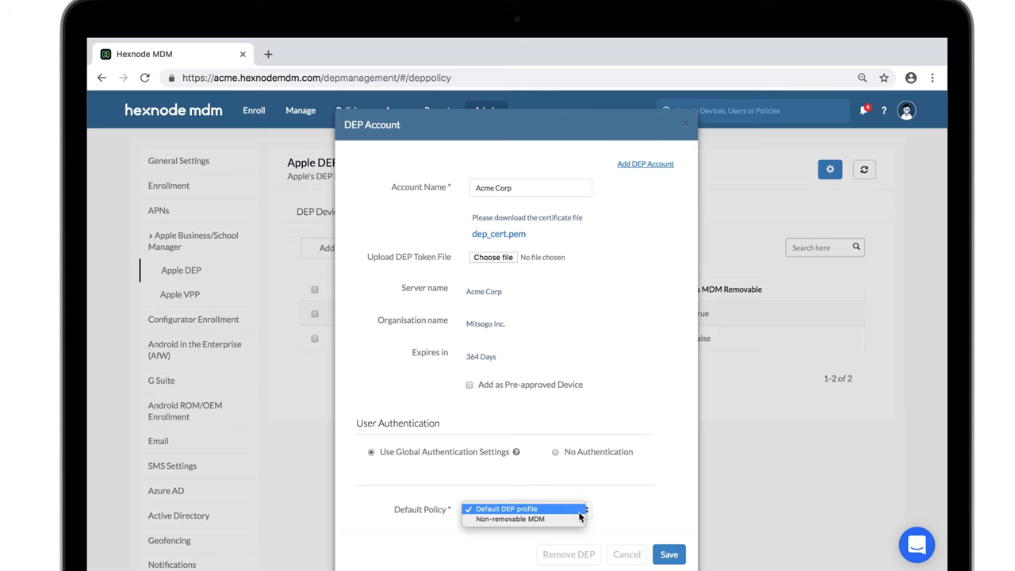
{"action": "left_click", "coordinate": [673, 554]}
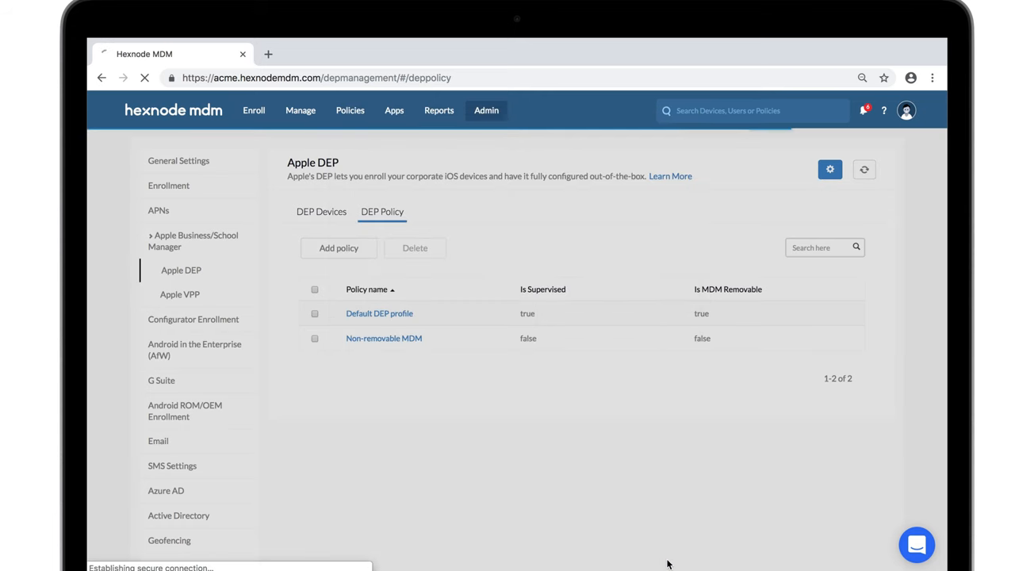
- Return to the Apple DEP devices page under Admin
{"action": "left_click", "coordinate": [179, 160]}
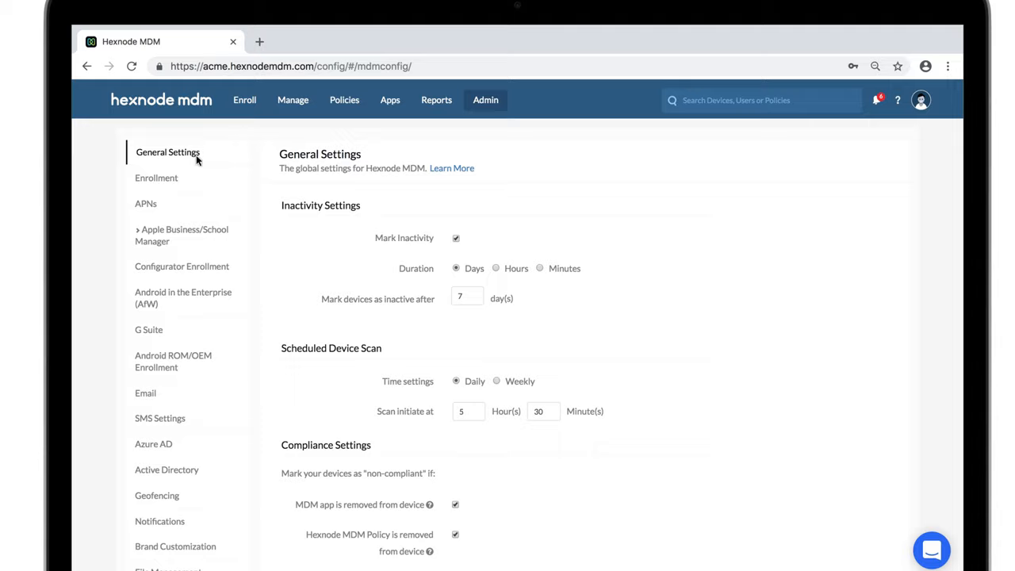
{"action": "left_click", "coordinate": [181, 235]}
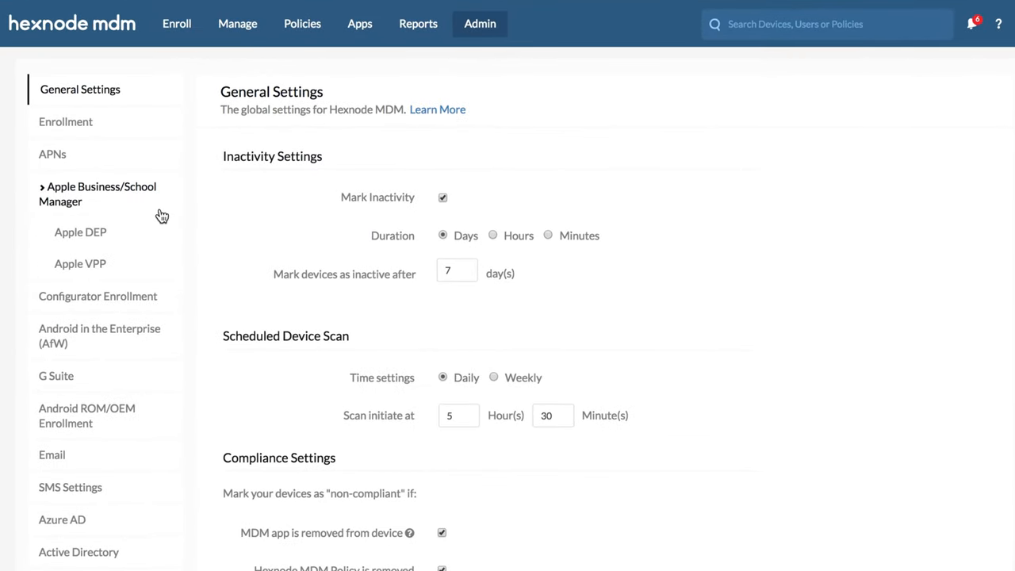
{"action": "left_click", "coordinate": [80, 231]}
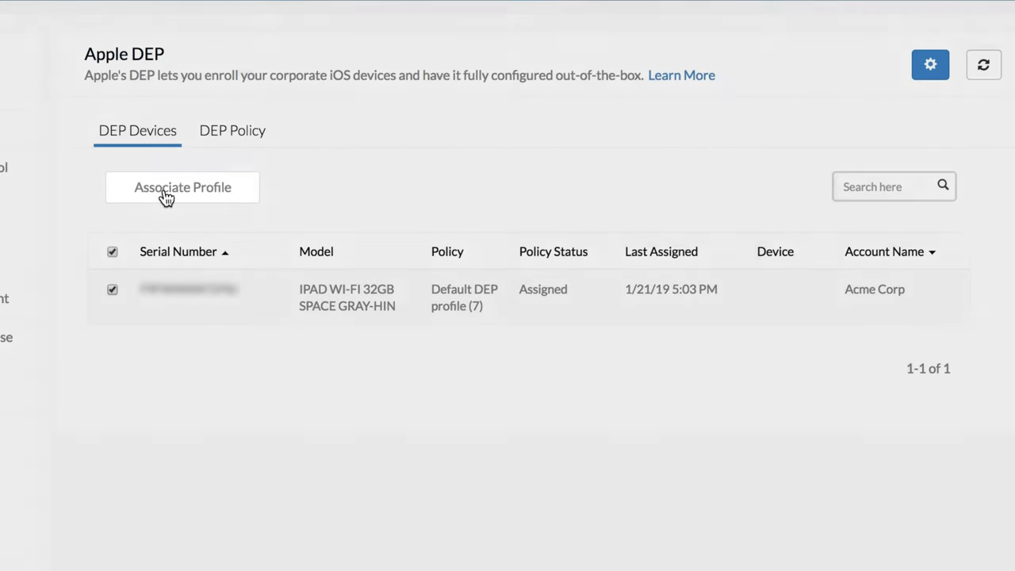
- Associate the Non-removable MDM policy with the Acme Corp iPad, then sync DEP
{"action": "left_click", "coordinate": [182, 187]}
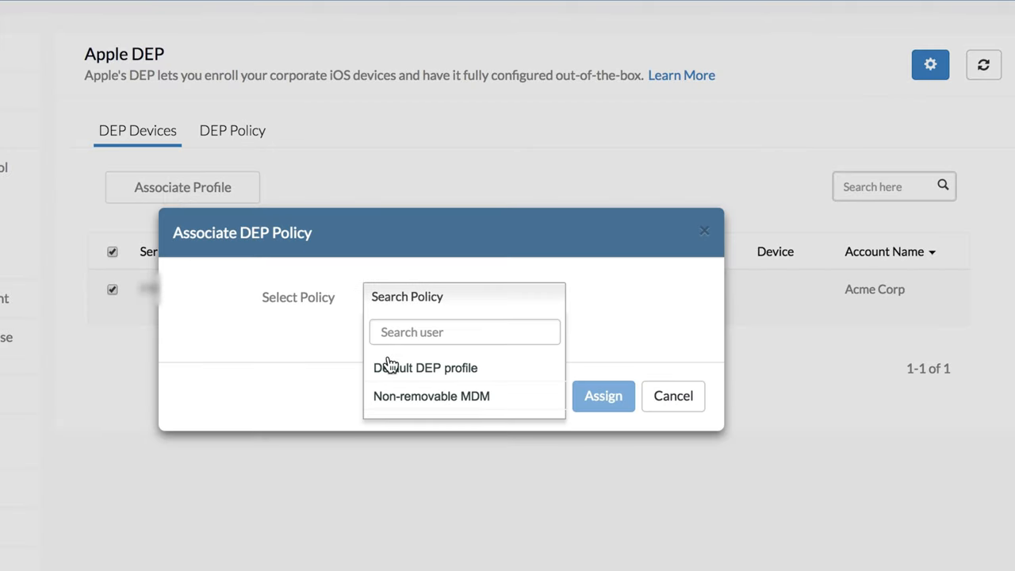
{"action": "left_click", "coordinate": [430, 396]}
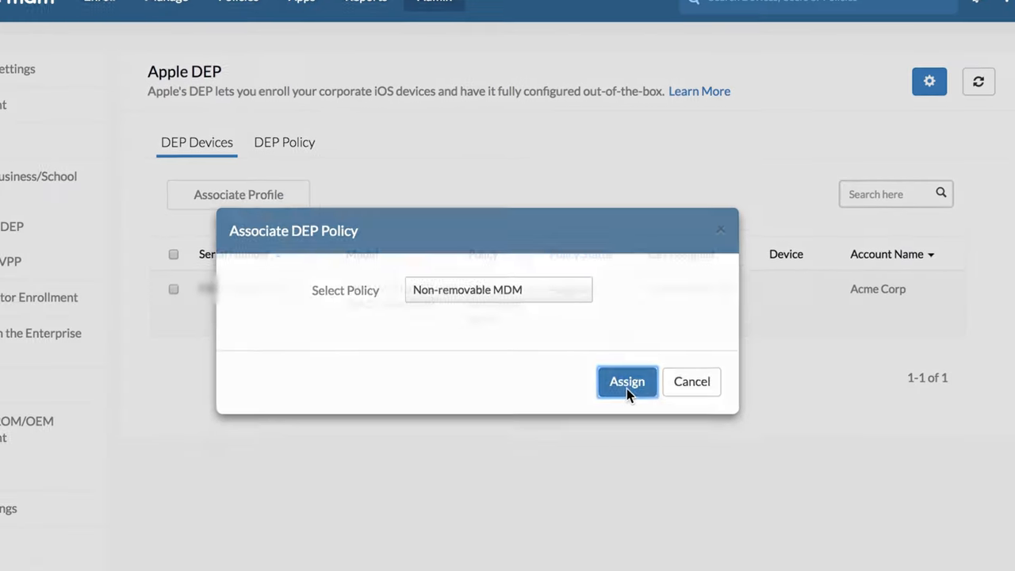
{"action": "left_click", "coordinate": [626, 382]}
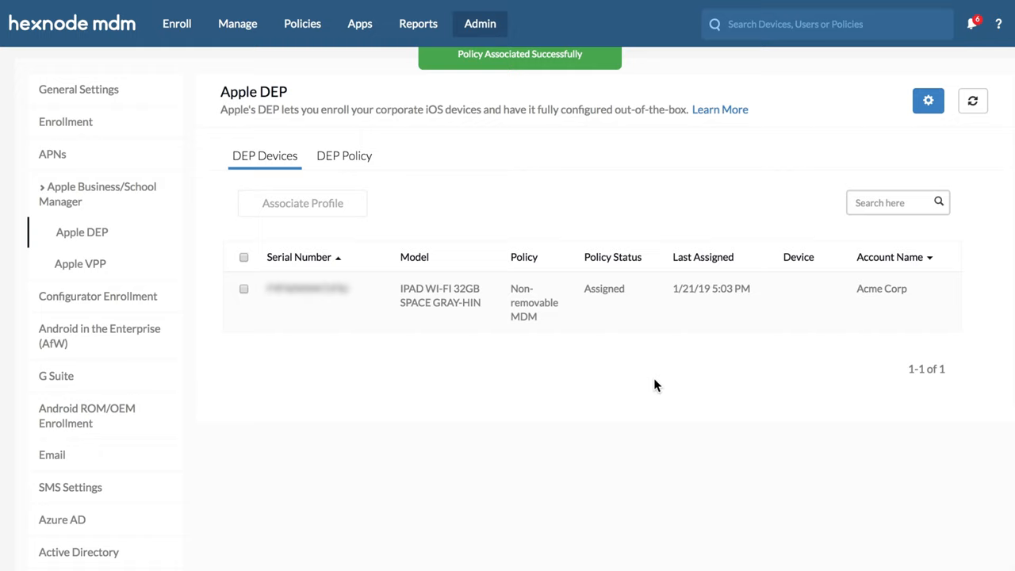
{"action": "mouse_move", "coordinate": [927, 125]}
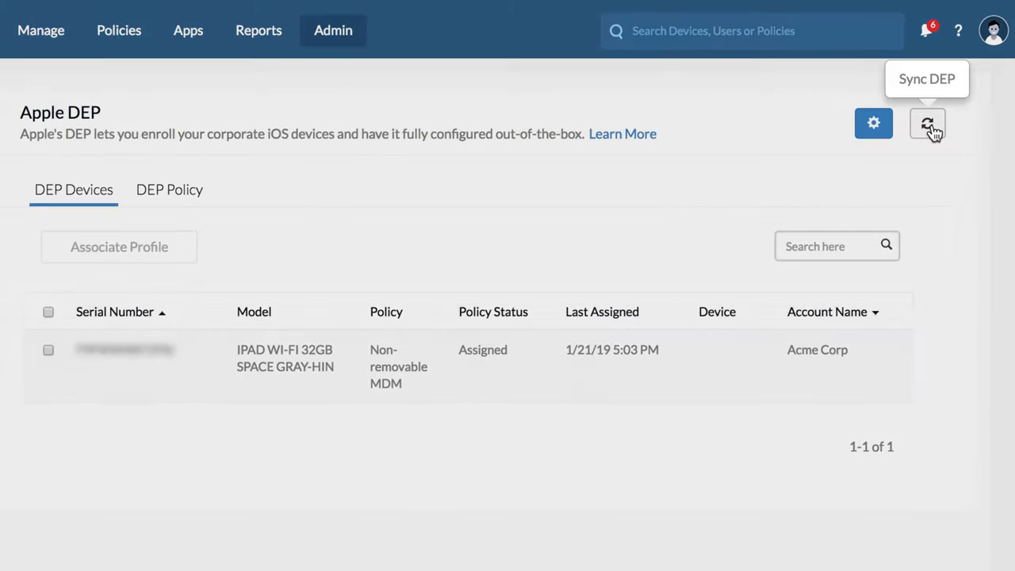
{"action": "left_click", "coordinate": [926, 124]}
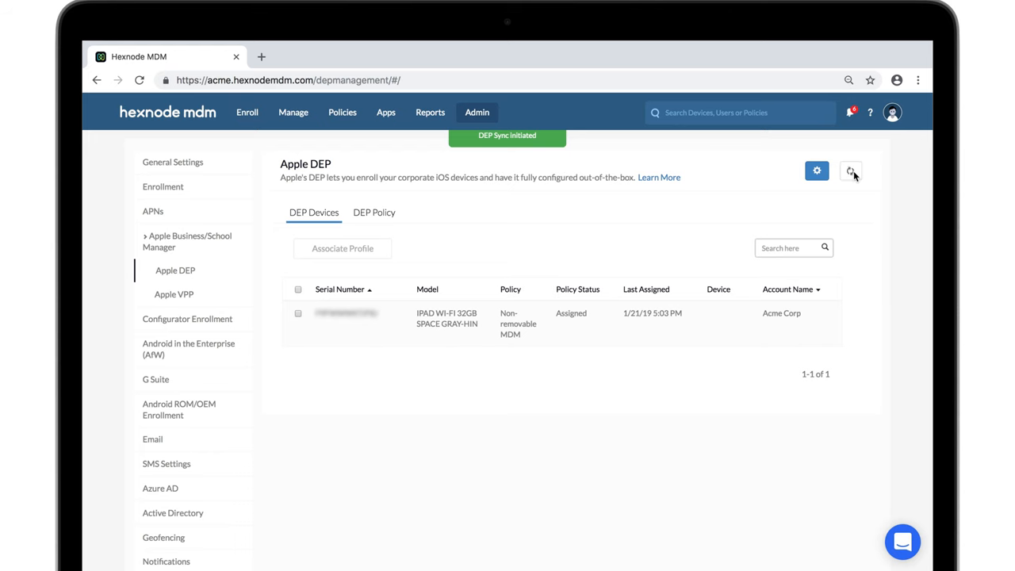
{"action": "mouse_move", "coordinate": [849, 171]}
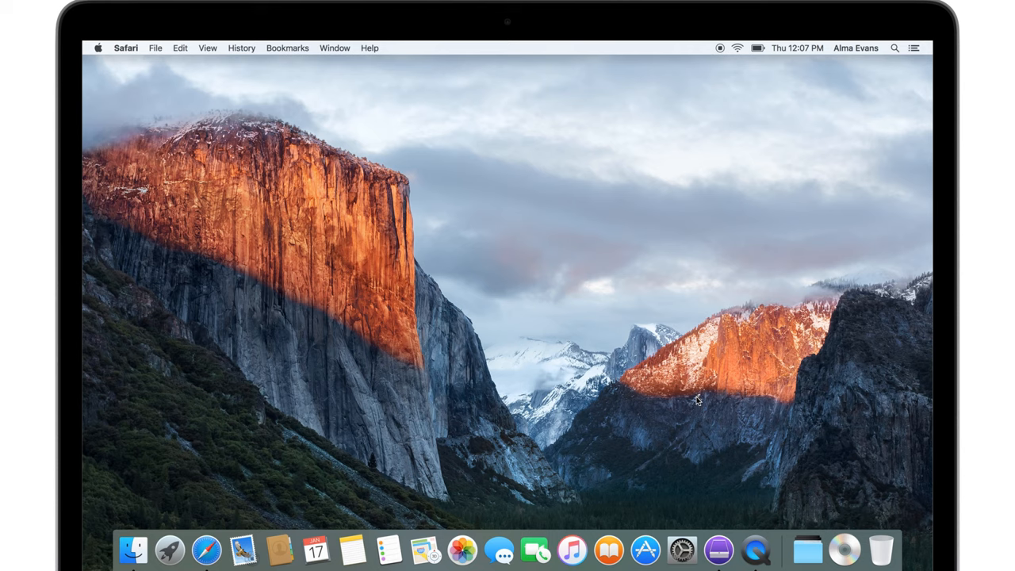
{"action": "mouse_move", "coordinate": [719, 555]}
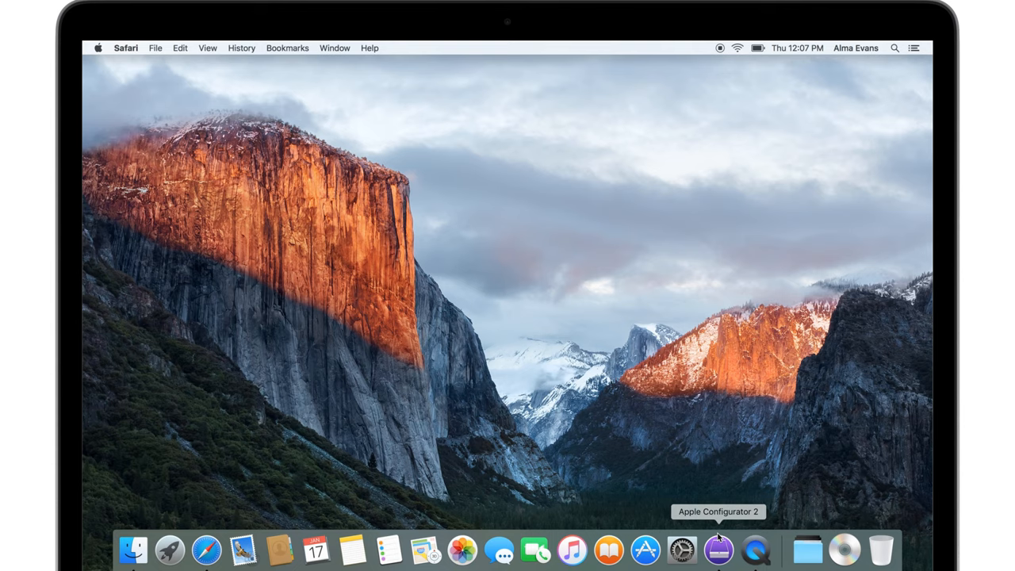
- Launch Apple Configurator 2 from the Dock
{"action": "left_click", "coordinate": [717, 551]}
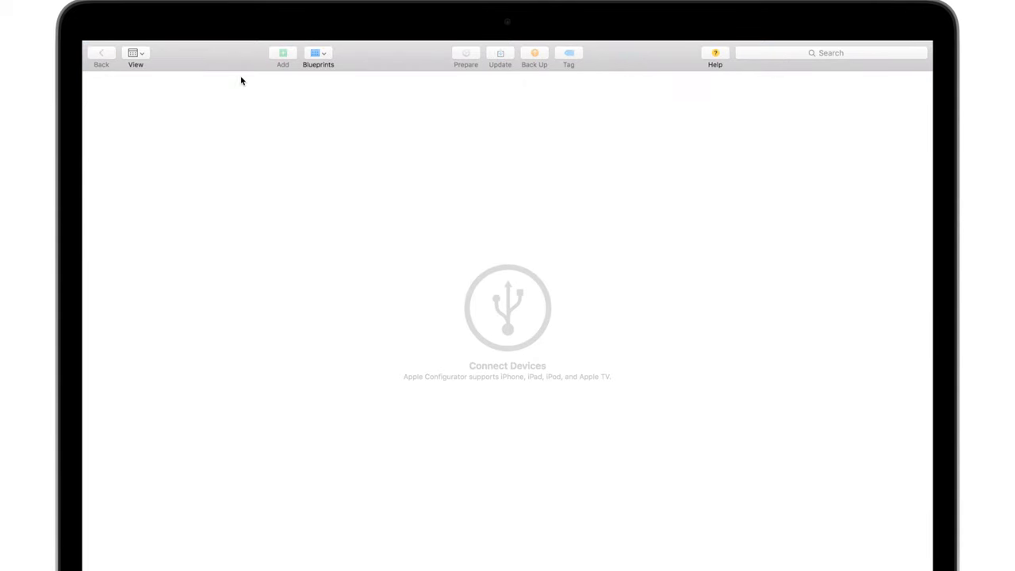
- Create profile 'Wi-Fi', removable only with authorization, automatic removal set to never
{"action": "left_click", "coordinate": [218, 48]}
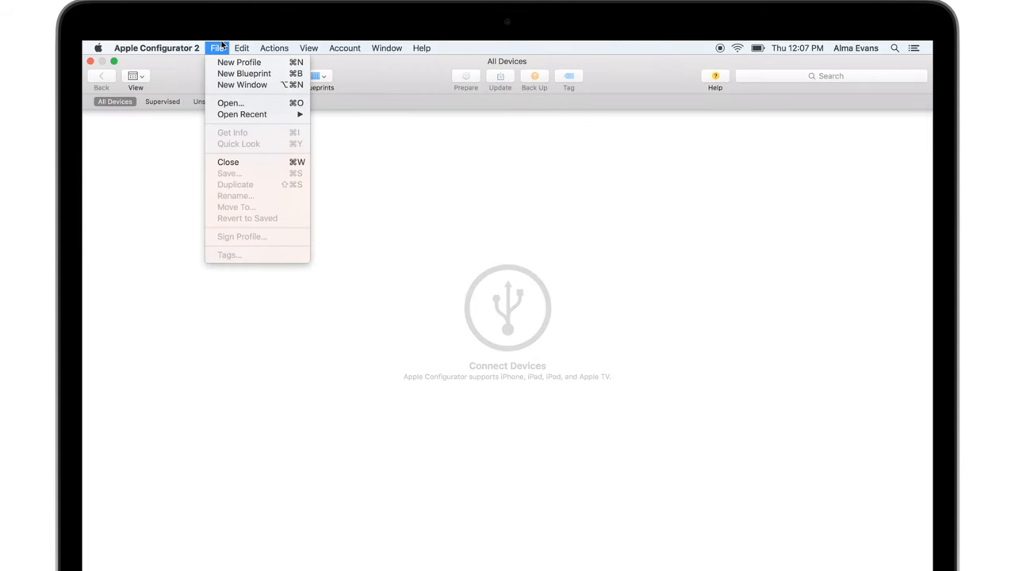
{"action": "left_click", "coordinate": [239, 62]}
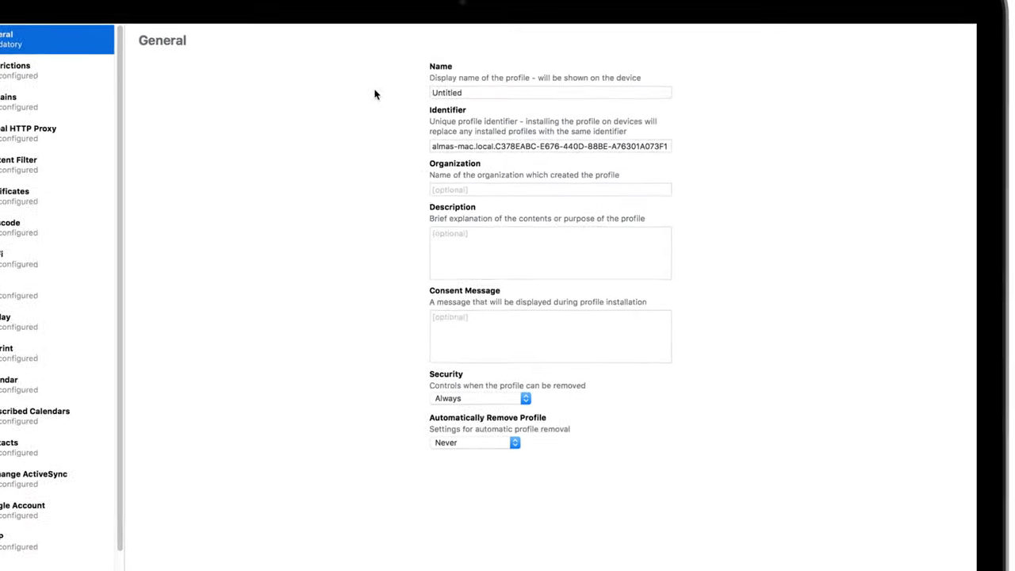
{"action": "type", "text": "Wi-Fi"}
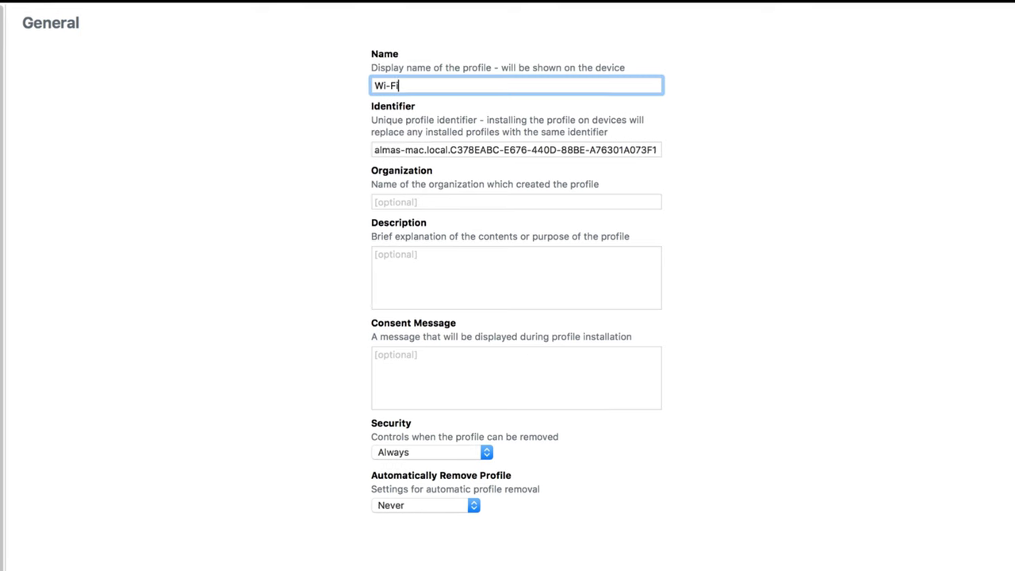
{"action": "scroll", "scroll_direction": "down", "scroll_amount": 3}
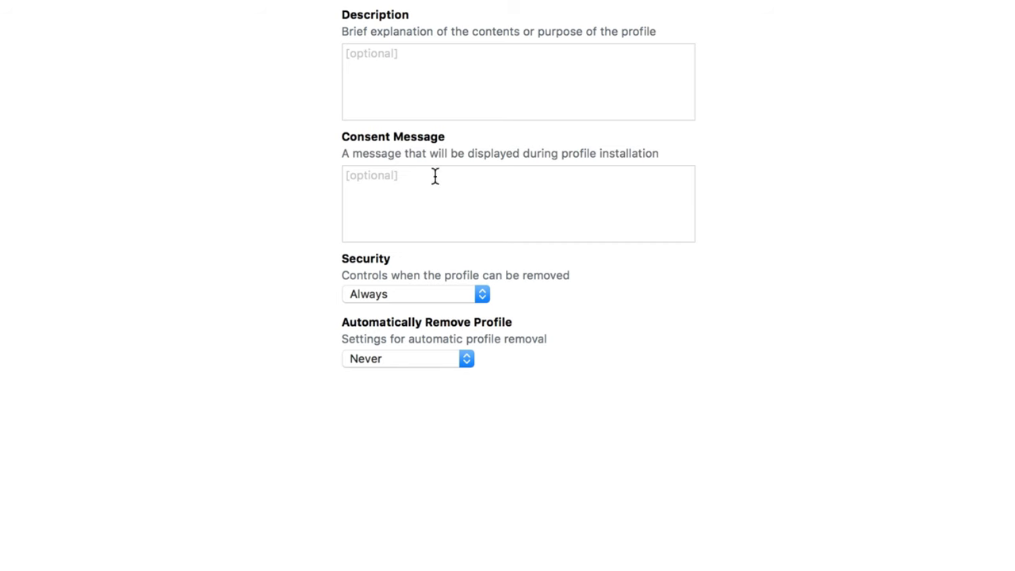
{"action": "left_click", "coordinate": [413, 295]}
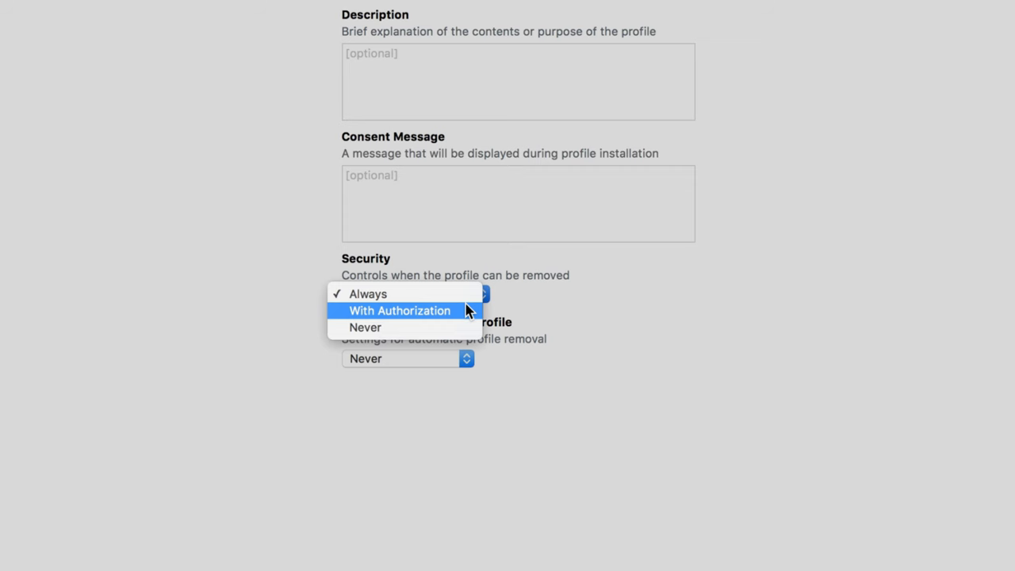
{"action": "left_click", "coordinate": [400, 310]}
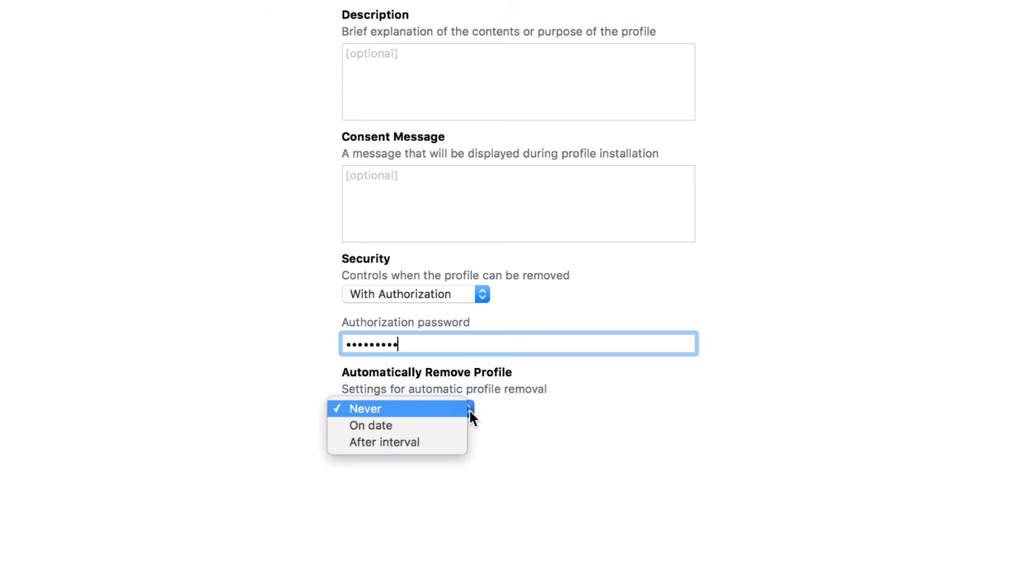
{"action": "left_click", "coordinate": [364, 408]}
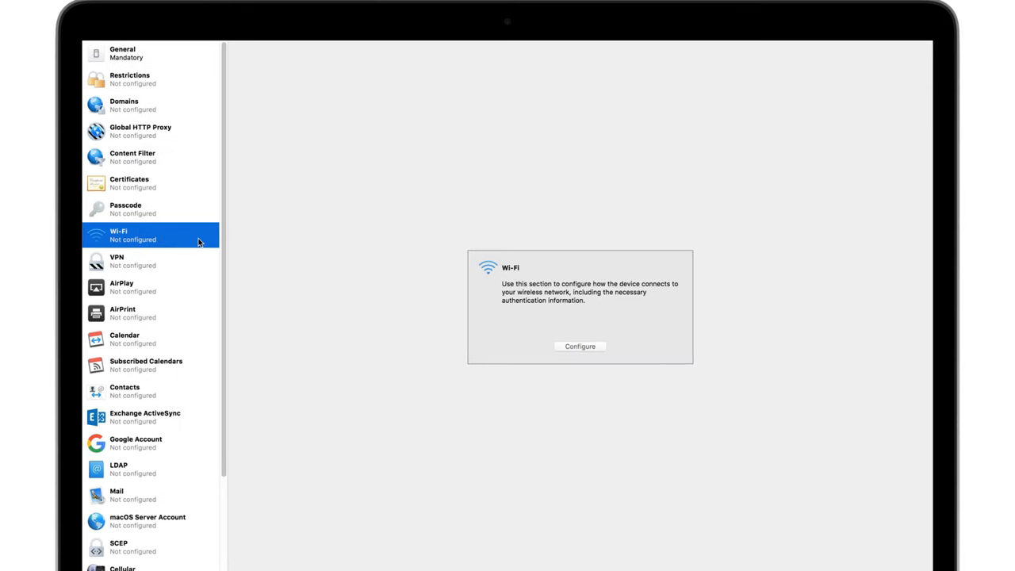
{"action": "mouse_move", "coordinate": [560, 346]}
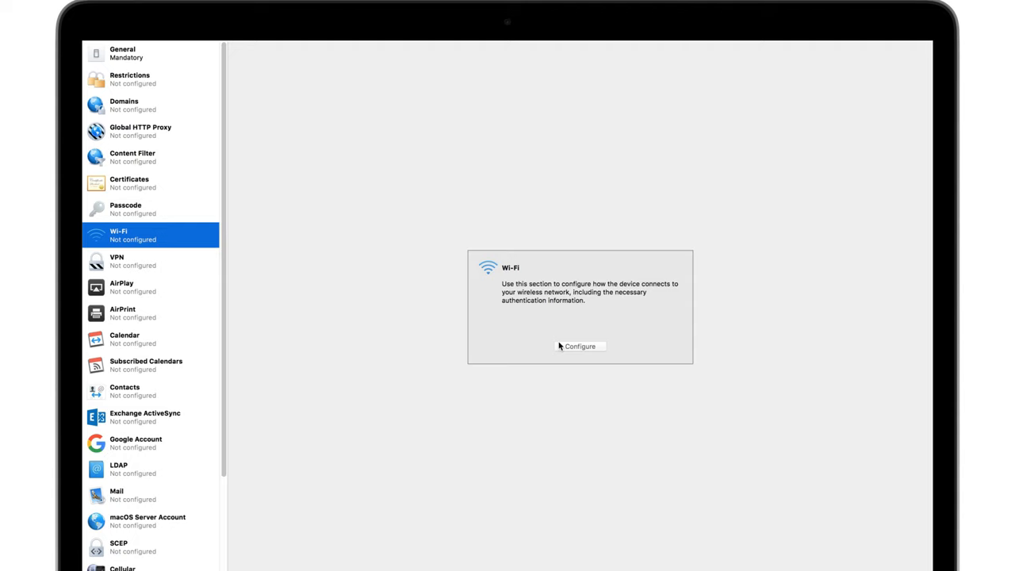
- Configure the WPA/WPA2 Personal Wi-Fi payload and save the profile as Wi-Fi in Documents
{"action": "left_click", "coordinate": [581, 346]}
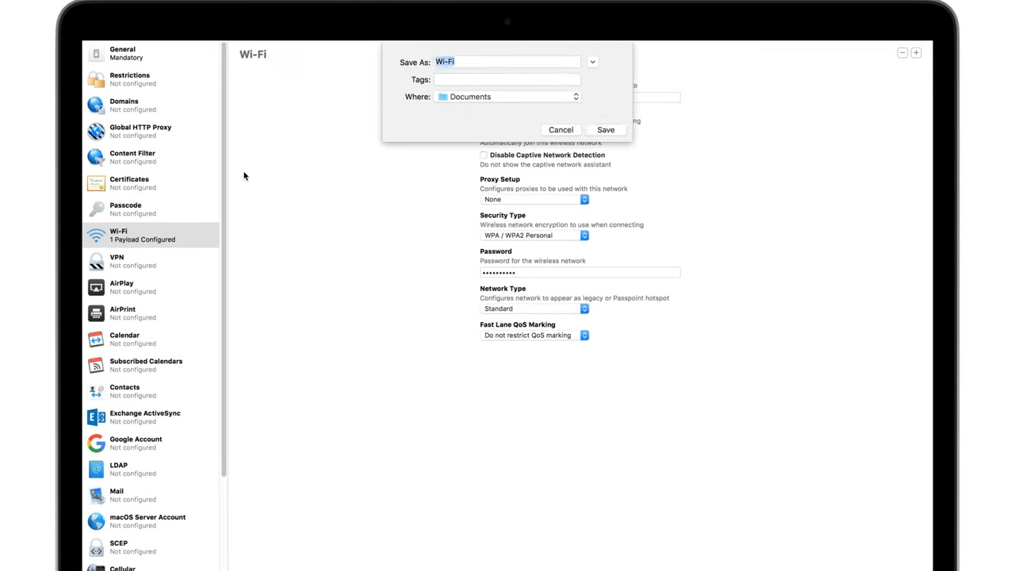
{"action": "left_click", "coordinate": [606, 130]}
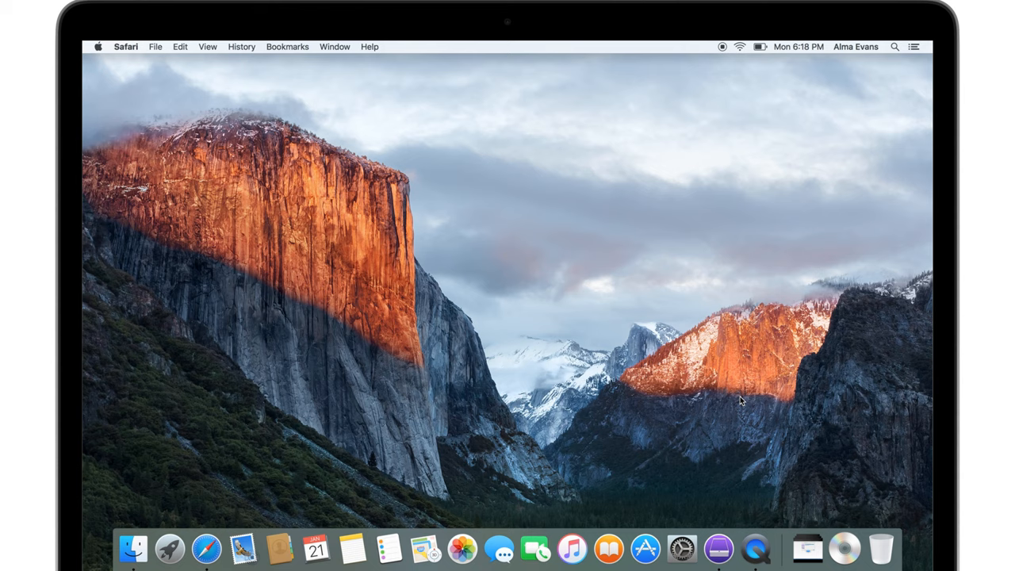
{"action": "mouse_move", "coordinate": [720, 546]}
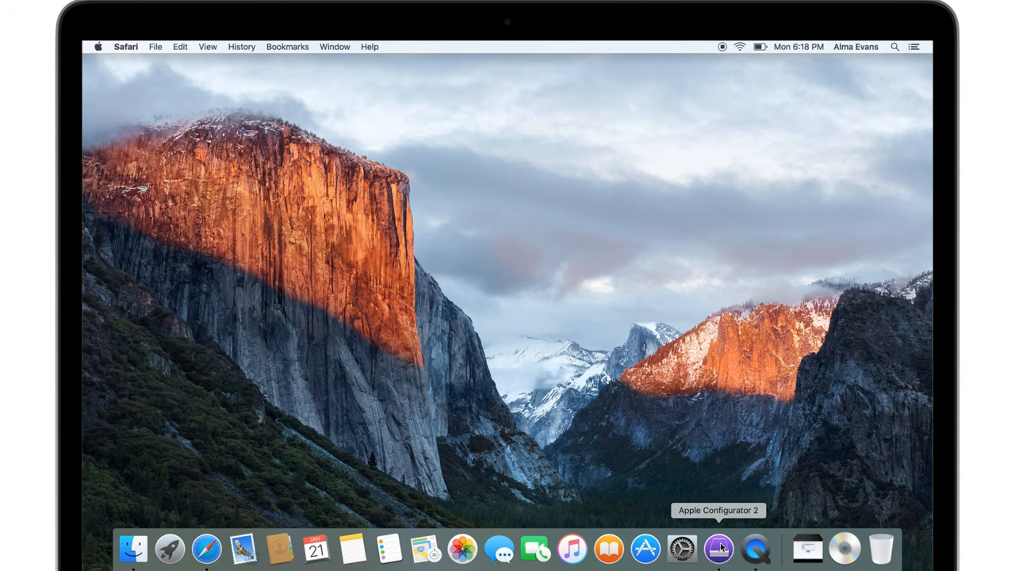
- Reopen Apple Configurator 2 and create a new blueprint named MDM ENROLLMENT
{"action": "left_click", "coordinate": [722, 549]}
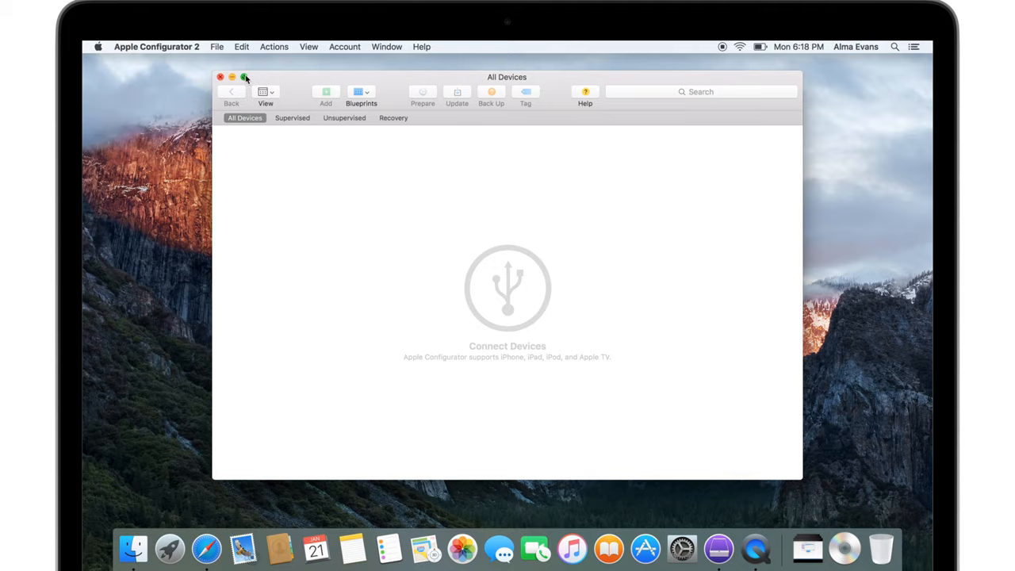
{"action": "left_click", "coordinate": [217, 46]}
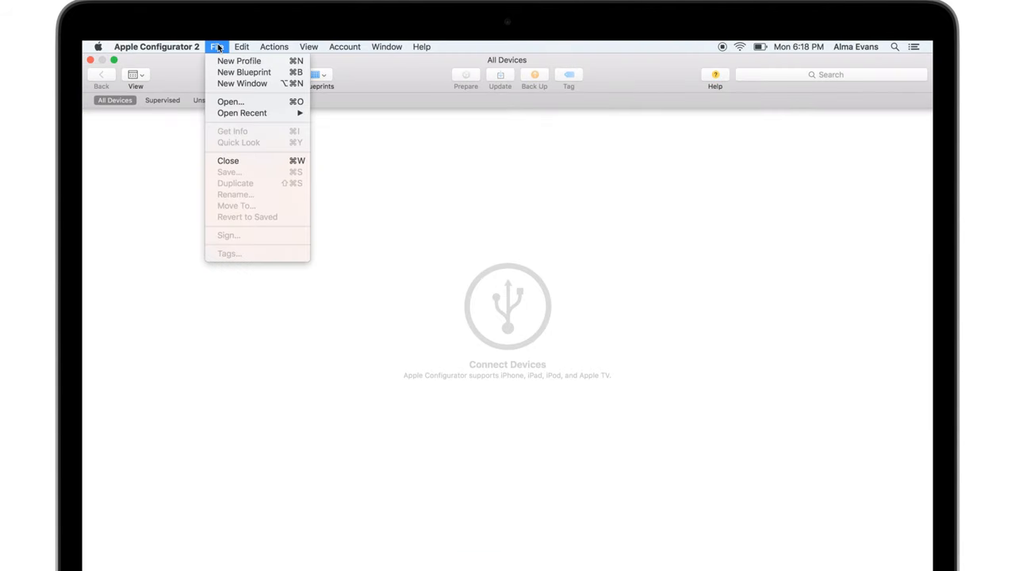
{"action": "left_click", "coordinate": [243, 71]}
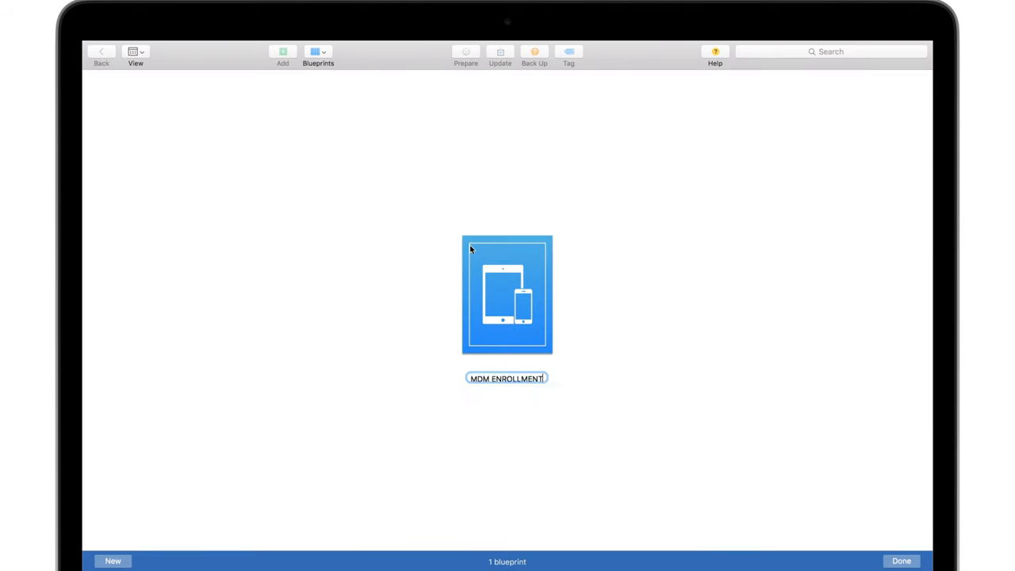
- Add the saved Wi-Fi profile to the blueprint
{"action": "left_click", "coordinate": [282, 52]}
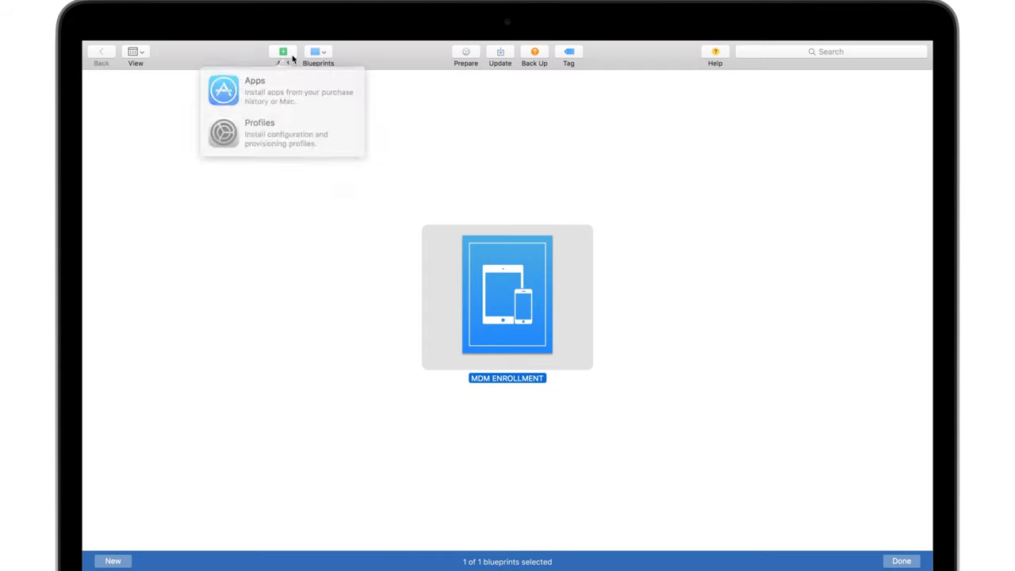
{"action": "left_click", "coordinate": [259, 133]}
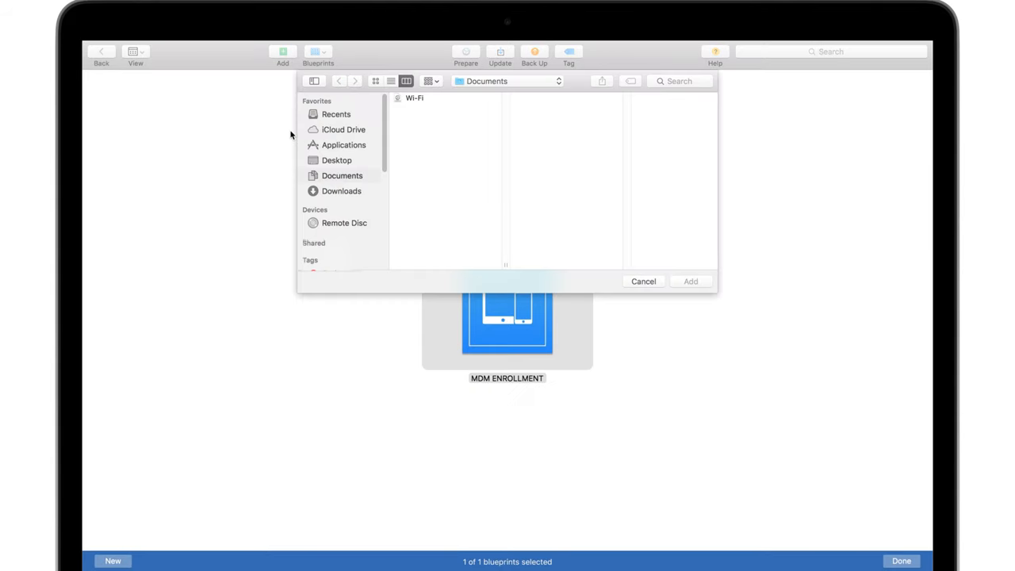
{"action": "left_click", "coordinate": [415, 98]}
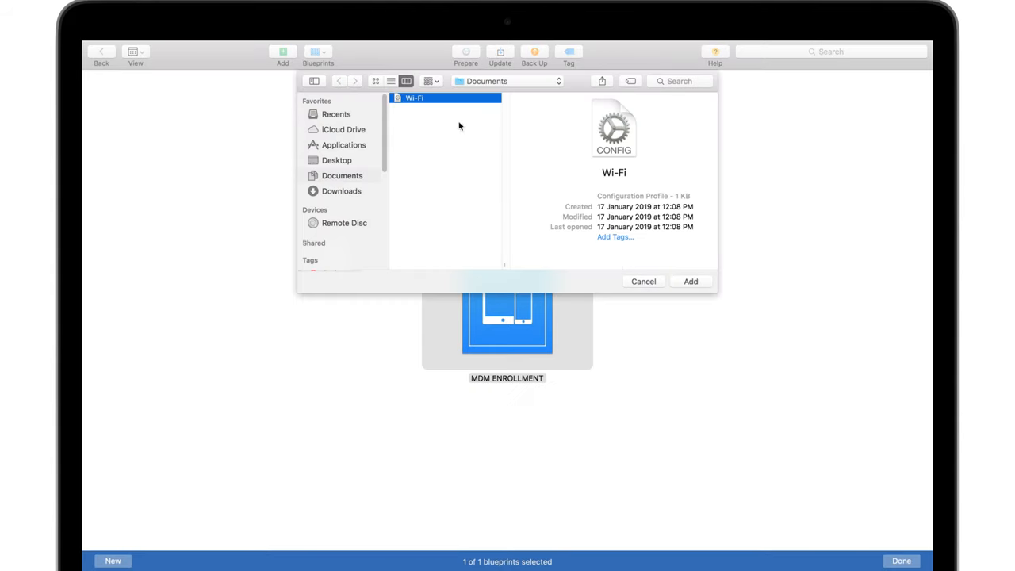
{"action": "left_click", "coordinate": [690, 281]}
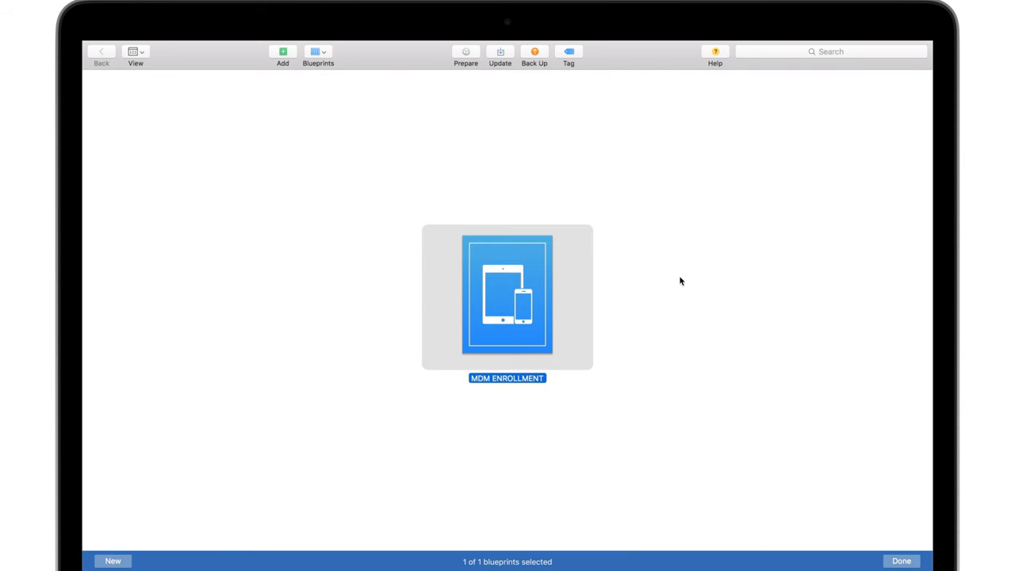
{"action": "mouse_move", "coordinate": [532, 117]}
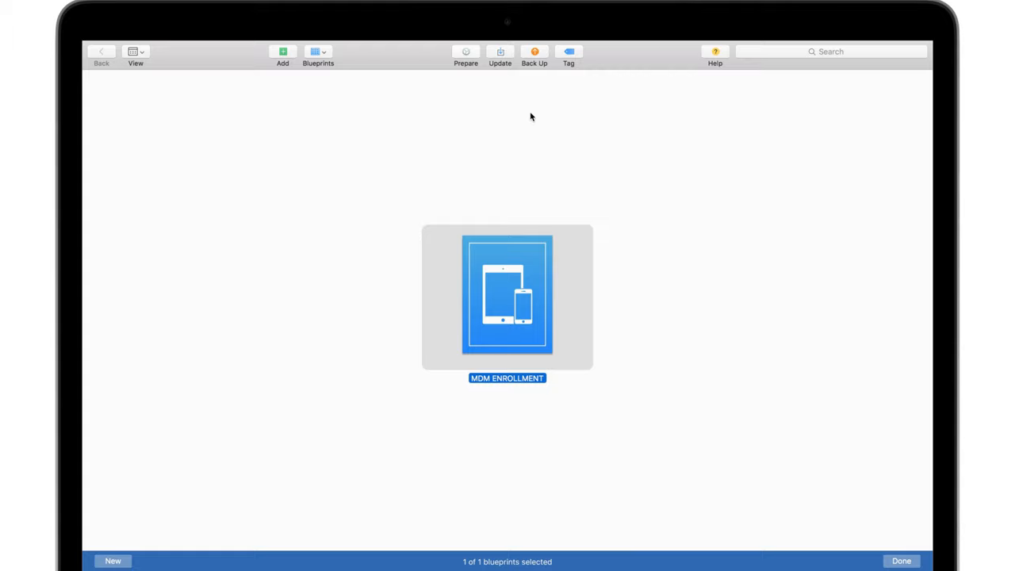
- Prepare MDM ENROLLMENT with new server 'Acme' and the Hexnode enrollment URL, unsupervised
{"action": "left_click", "coordinate": [464, 52]}
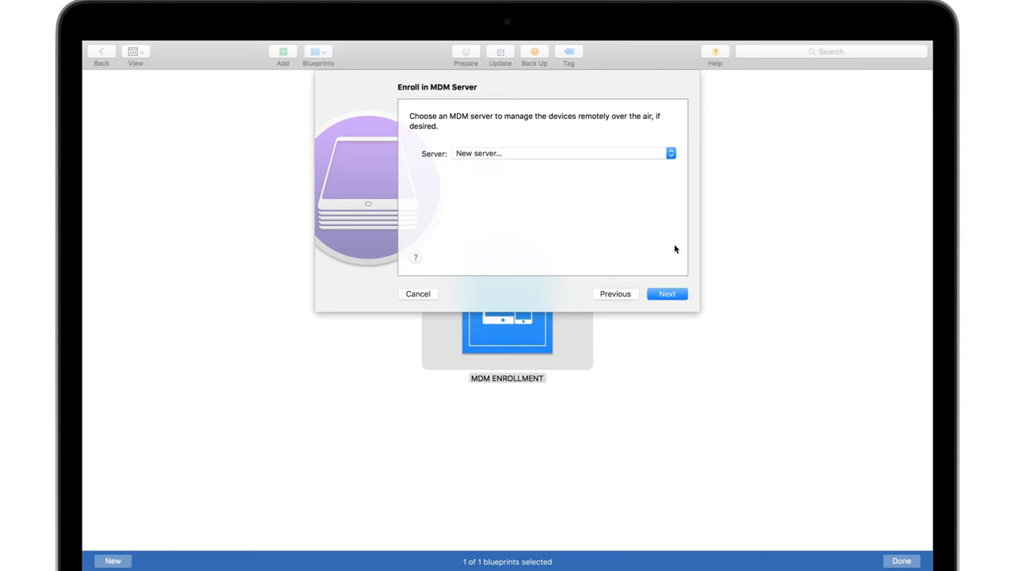
{"action": "left_click", "coordinate": [667, 293]}
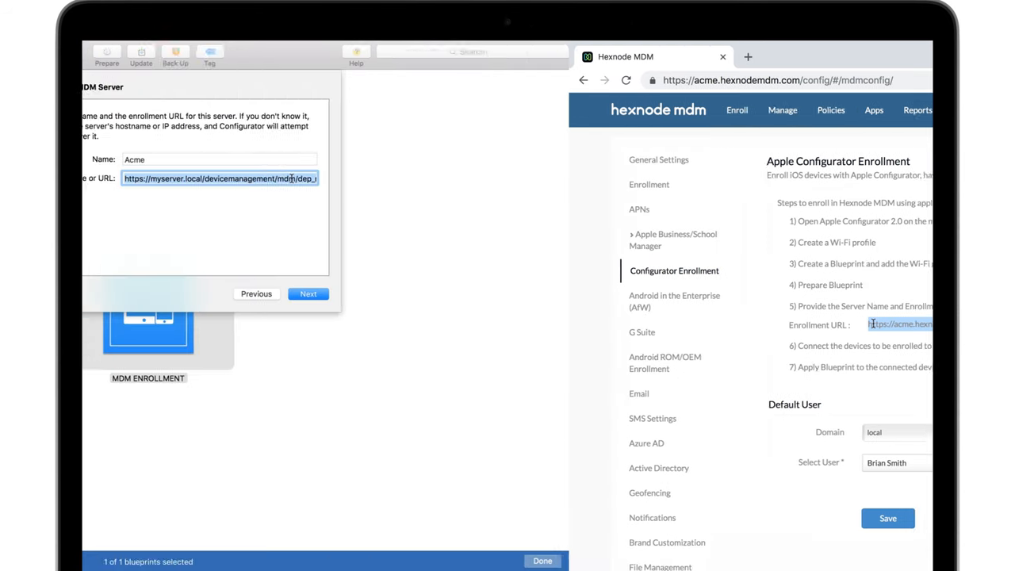
{"action": "left_click", "coordinate": [308, 294]}
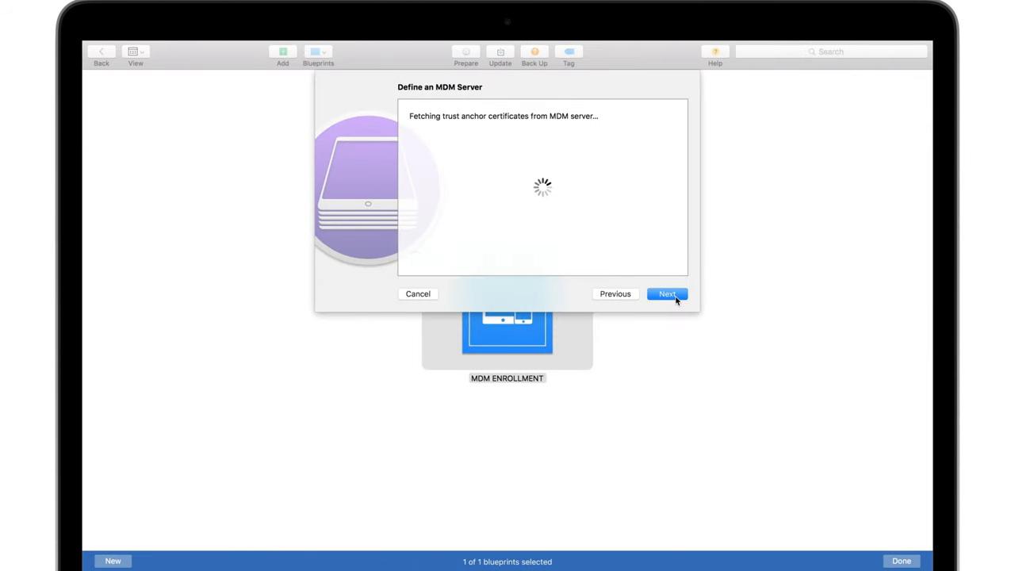
{"action": "left_click", "coordinate": [667, 294]}
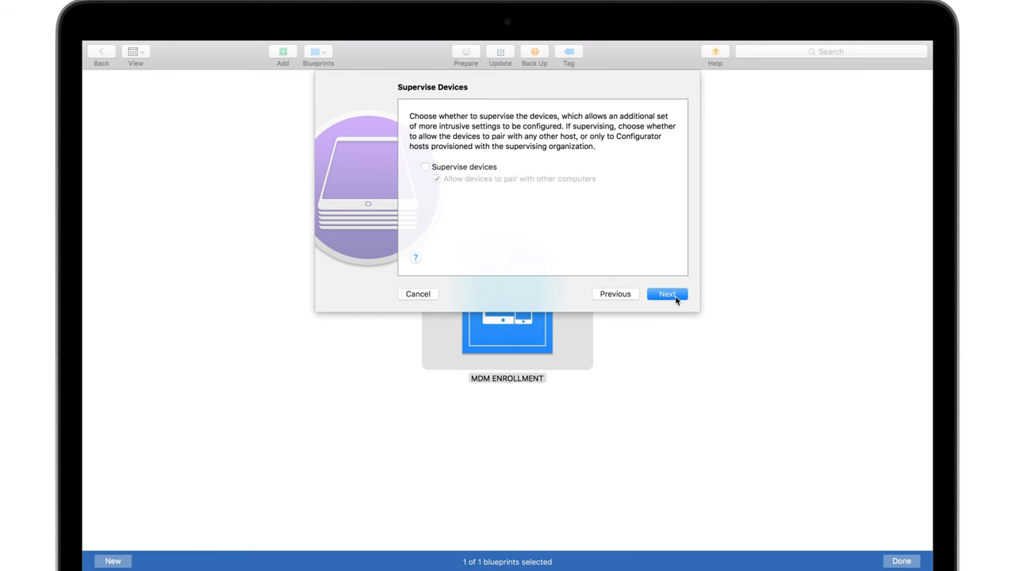
{"action": "left_click", "coordinate": [666, 294]}
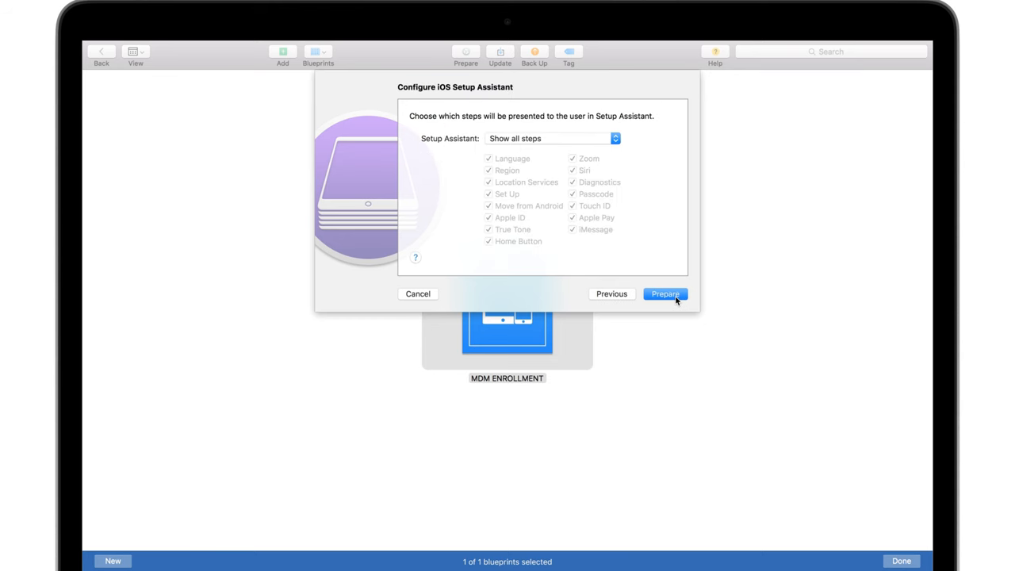
{"action": "left_click", "coordinate": [665, 293]}
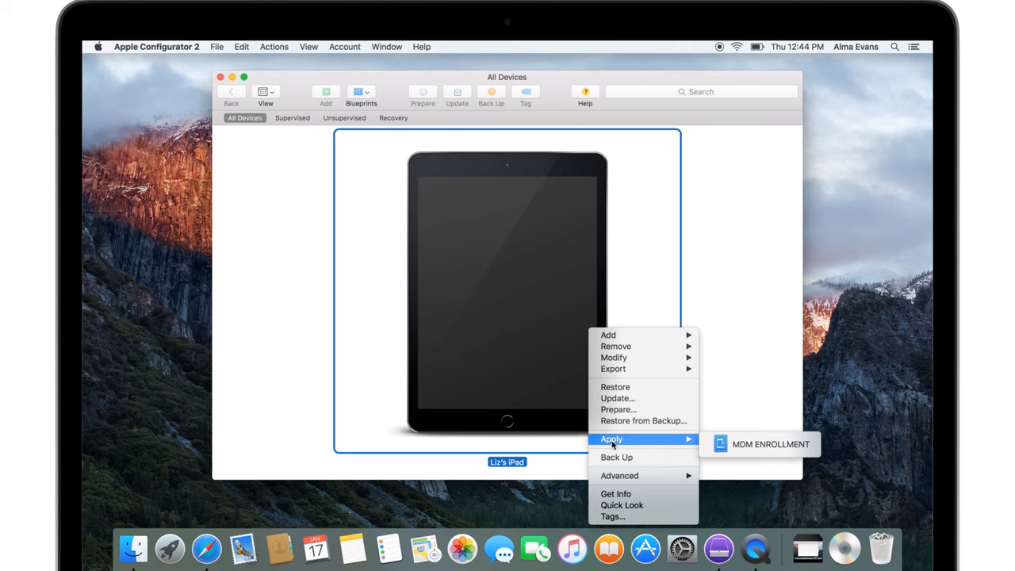
- Apply the MDM ENROLLMENT blueprint to the iPad and confirm
{"action": "left_click", "coordinate": [766, 444]}
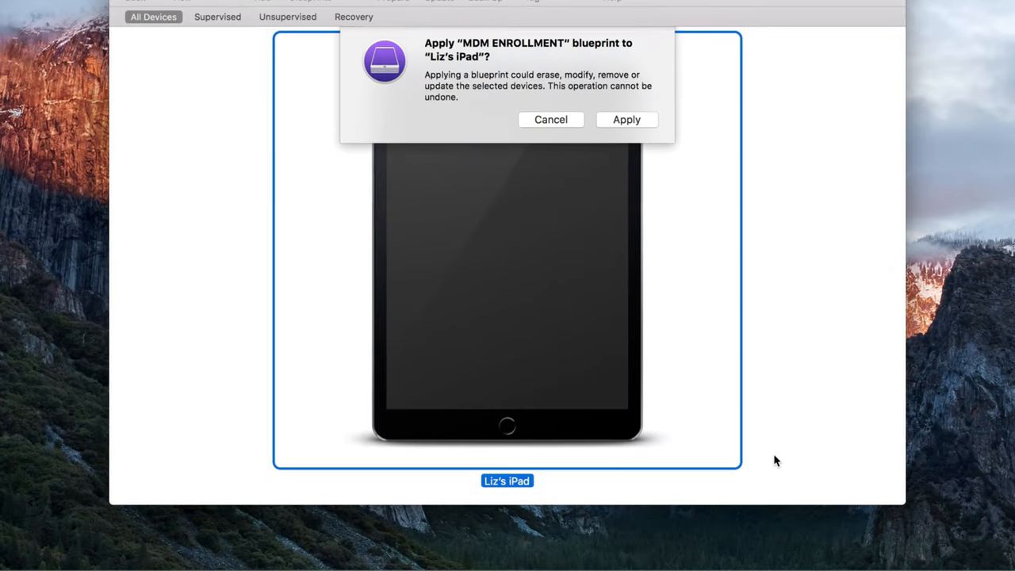
{"action": "left_click", "coordinate": [626, 119]}
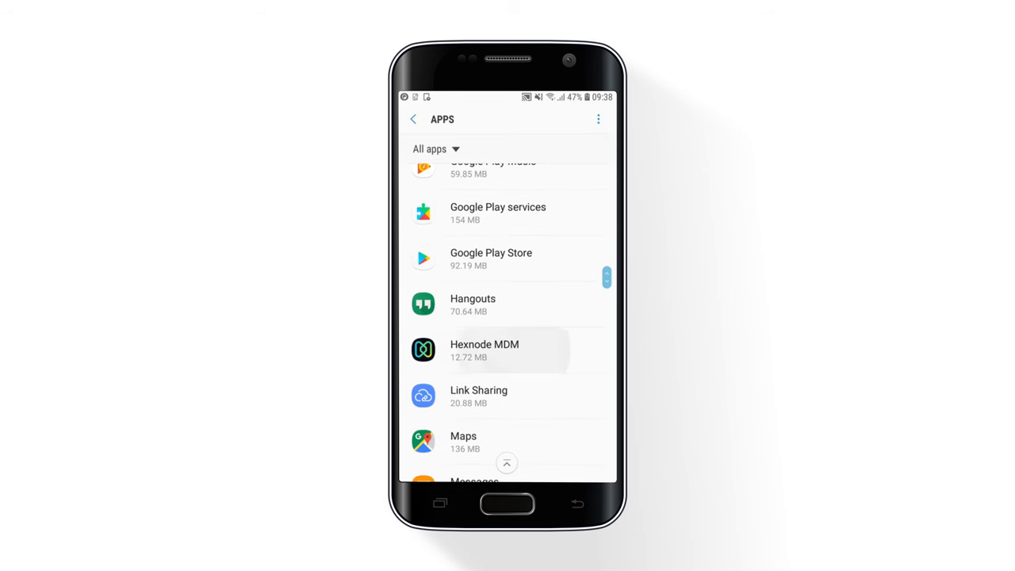
- Open the Hexnode MDM entry in the phone's installed apps list
{"action": "left_click", "coordinate": [485, 350]}
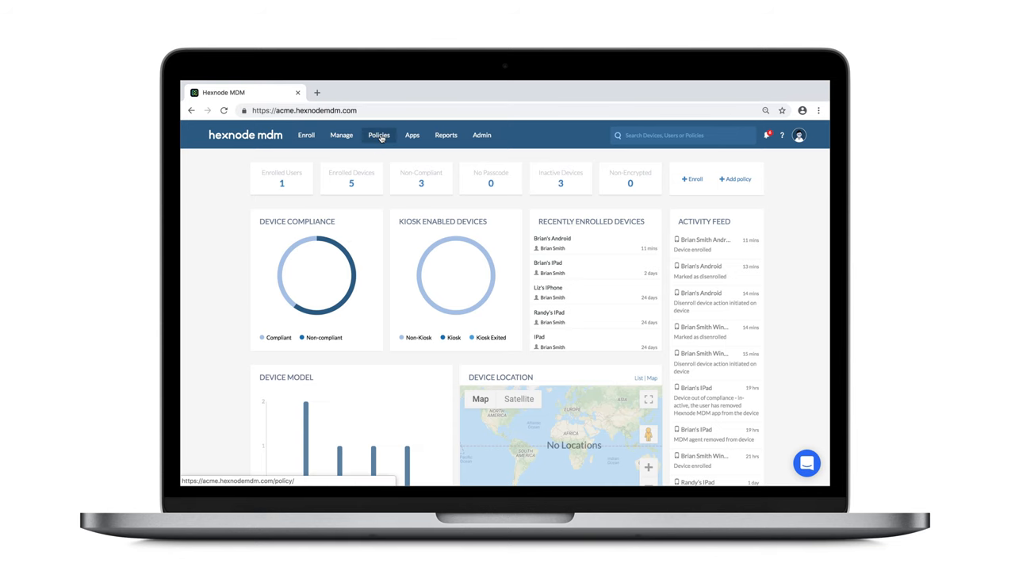
- Start a new policy and switch to its Android restriction settings
{"action": "left_click", "coordinate": [379, 135]}
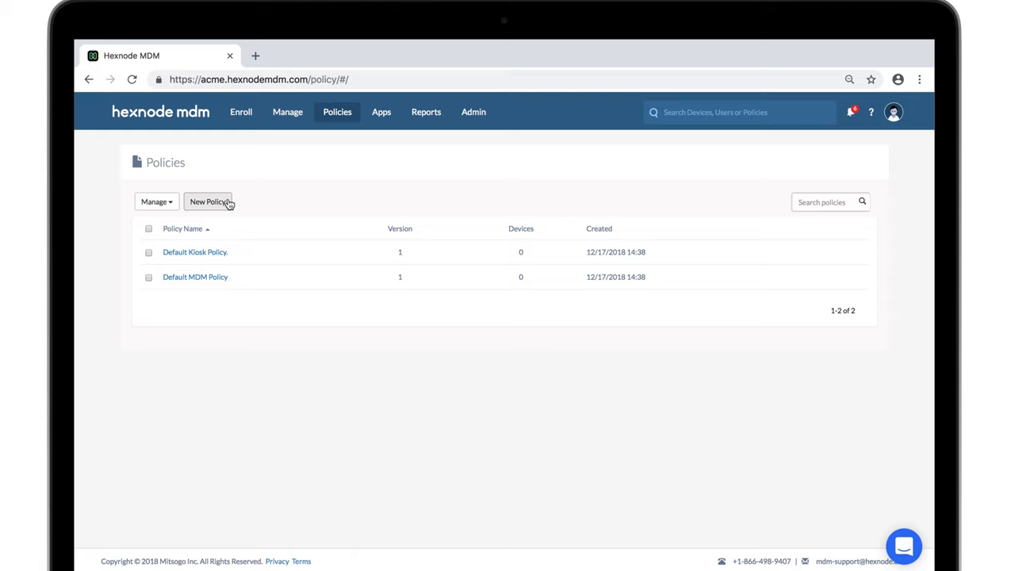
{"action": "left_click", "coordinate": [208, 202]}
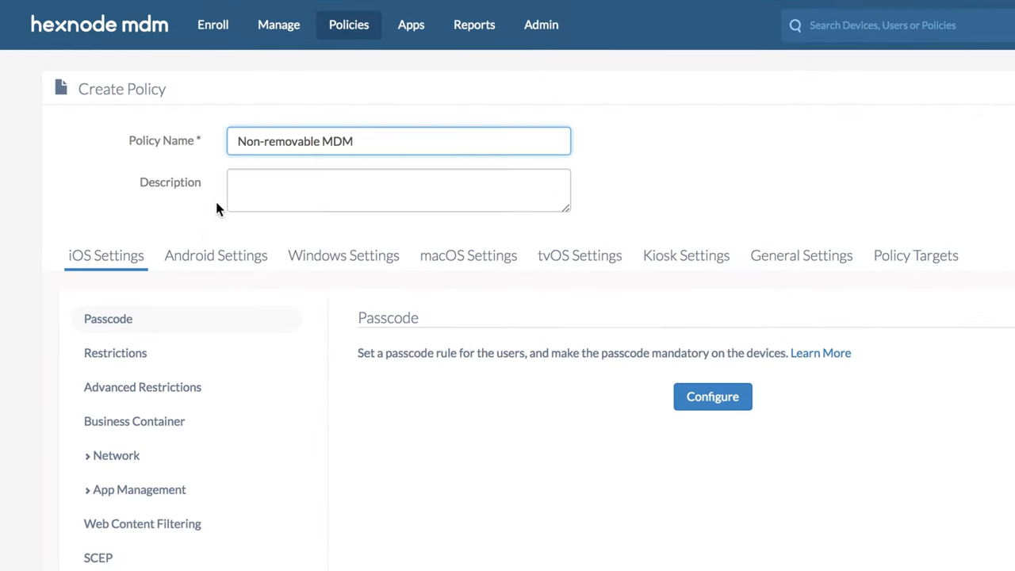
{"action": "left_click", "coordinate": [216, 255]}
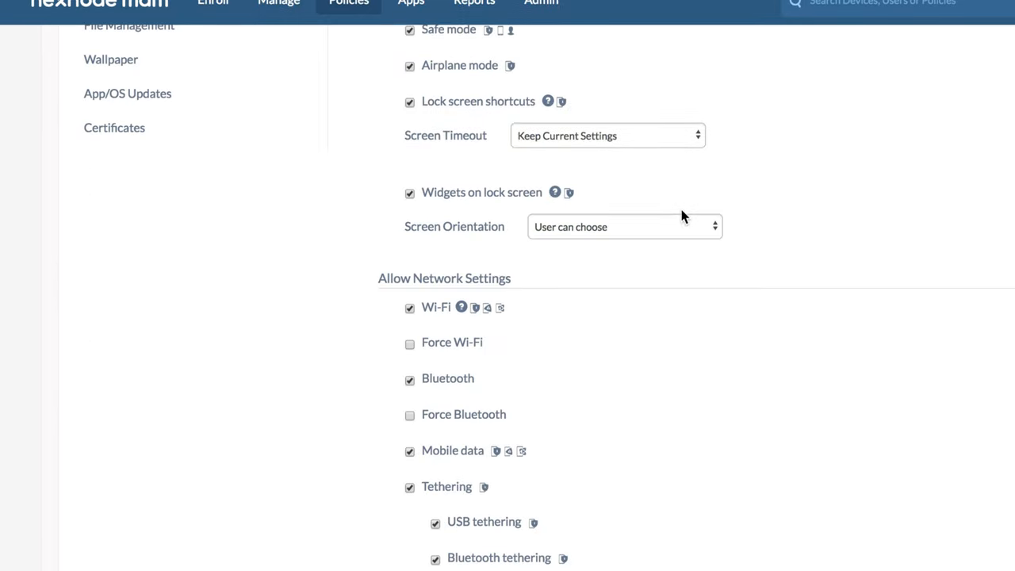
{"action": "scroll", "scroll_direction": "down", "scroll_amount": 3}
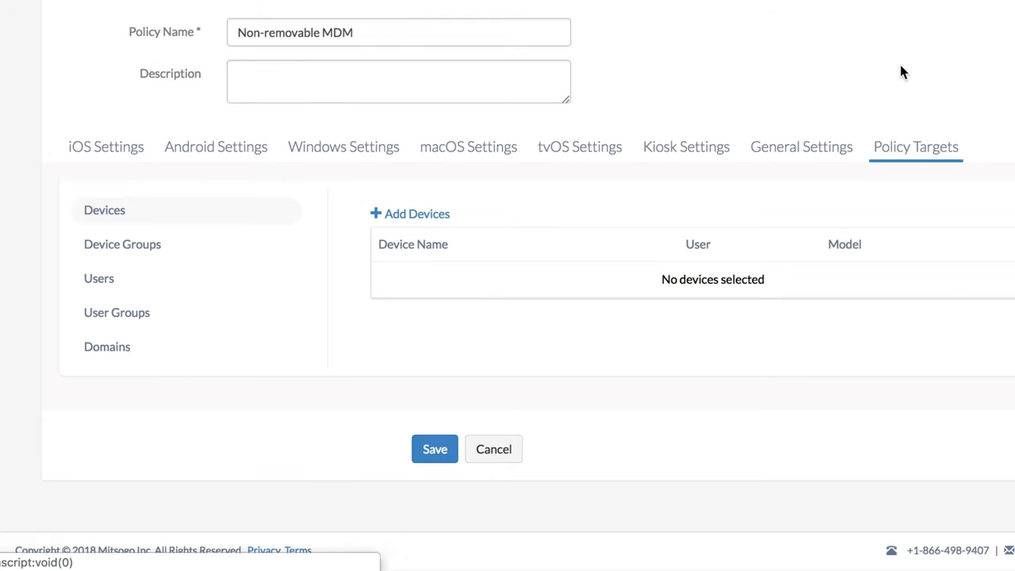
- Target the SM-G570F Android phone and save the Non-removable MDM policy
{"action": "left_click", "coordinate": [409, 213]}
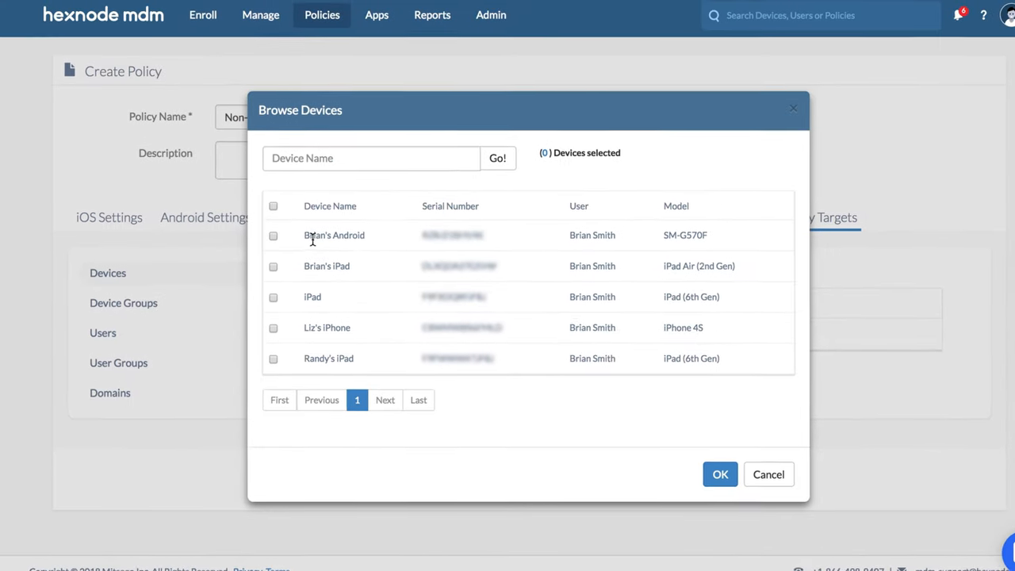
{"action": "left_click", "coordinate": [272, 237]}
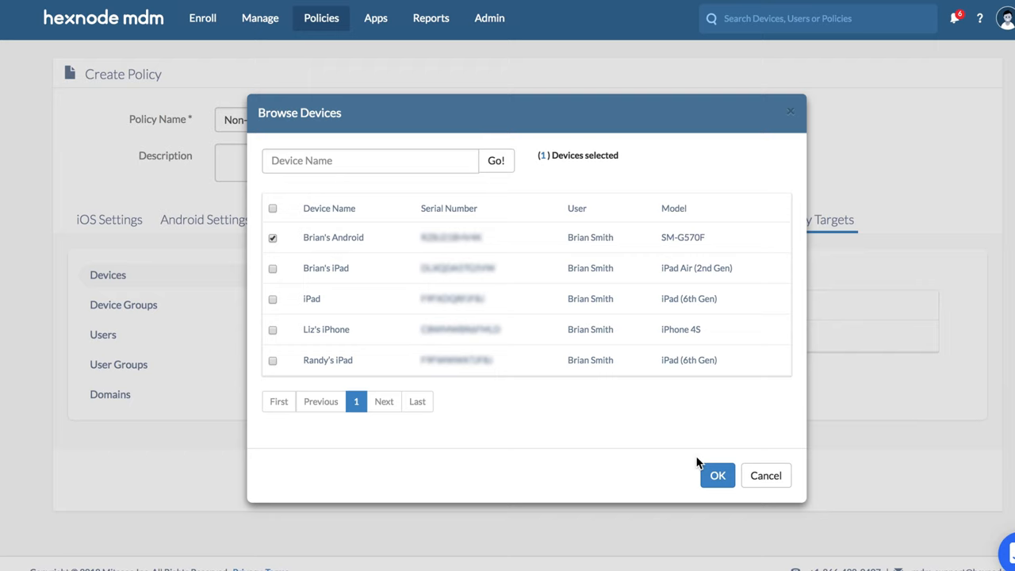
{"action": "left_click", "coordinate": [717, 475]}
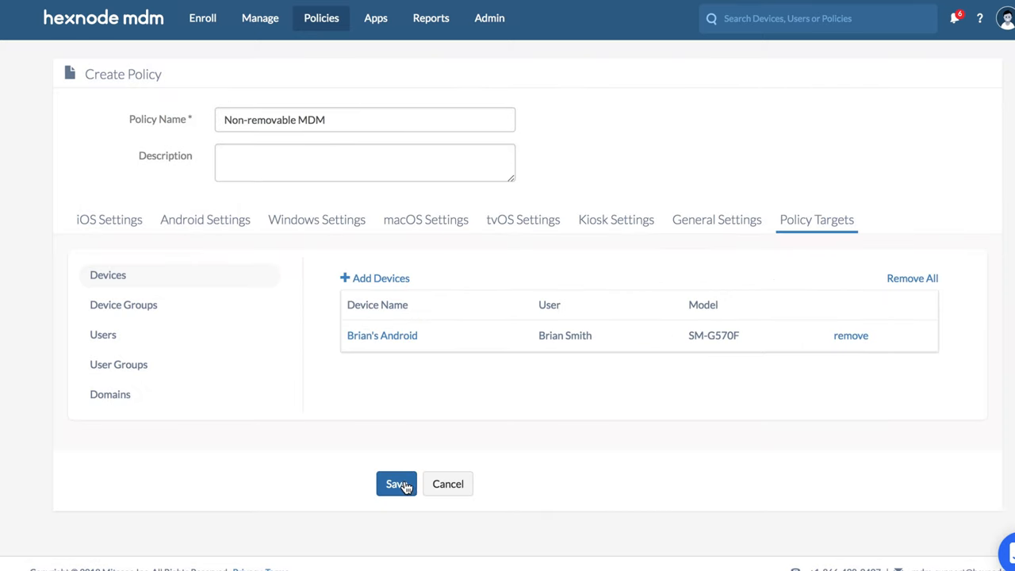
{"action": "left_click", "coordinate": [396, 483]}
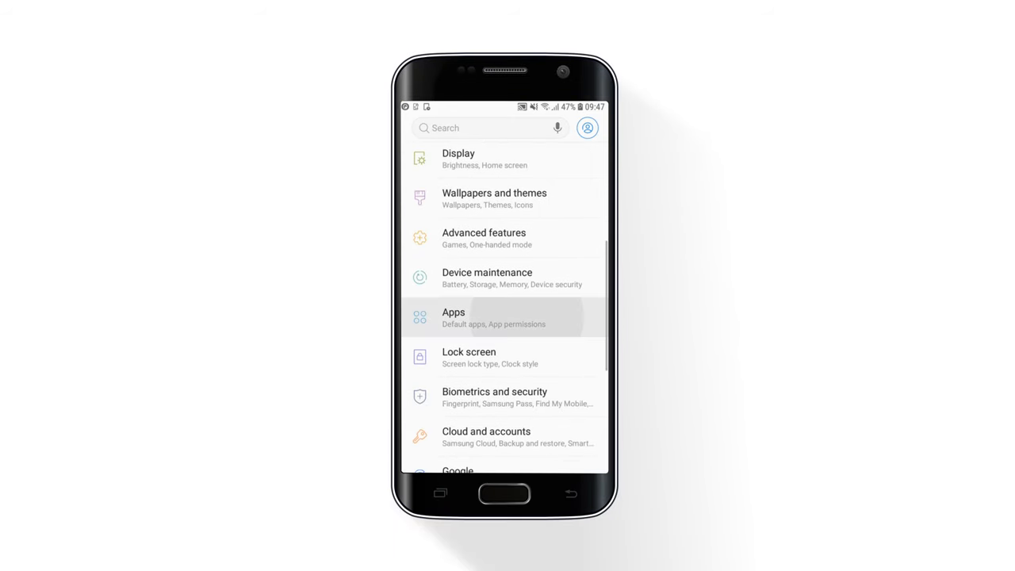
- Open Settings > Apps on the phone and select Hexnode MDM
{"action": "left_click", "coordinate": [488, 318]}
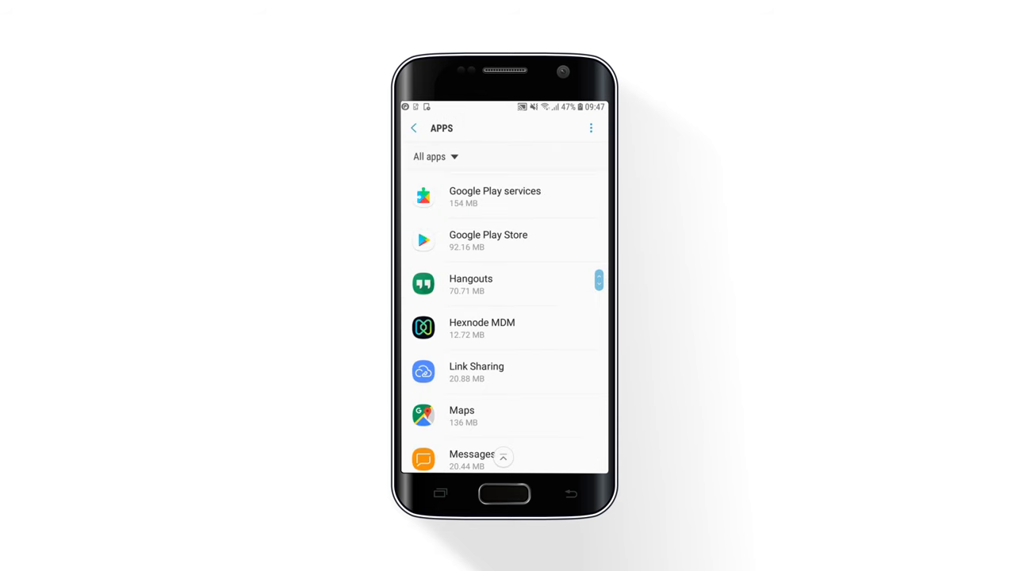
{"action": "left_click", "coordinate": [481, 327]}
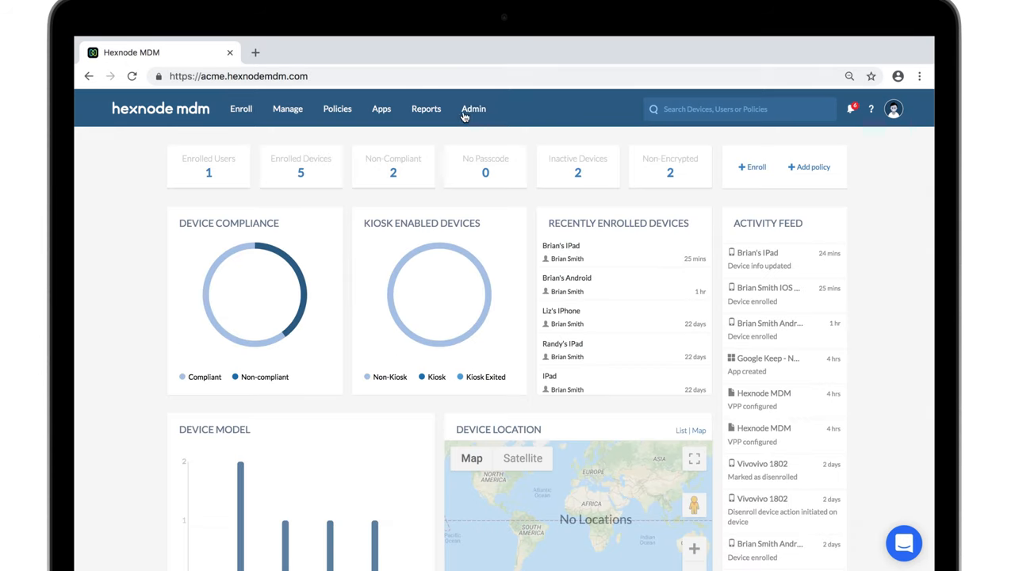
- Create and save a DEP policy named 'Non-removable MDM' under Admin > Apple DEP
{"action": "left_click", "coordinate": [472, 109]}
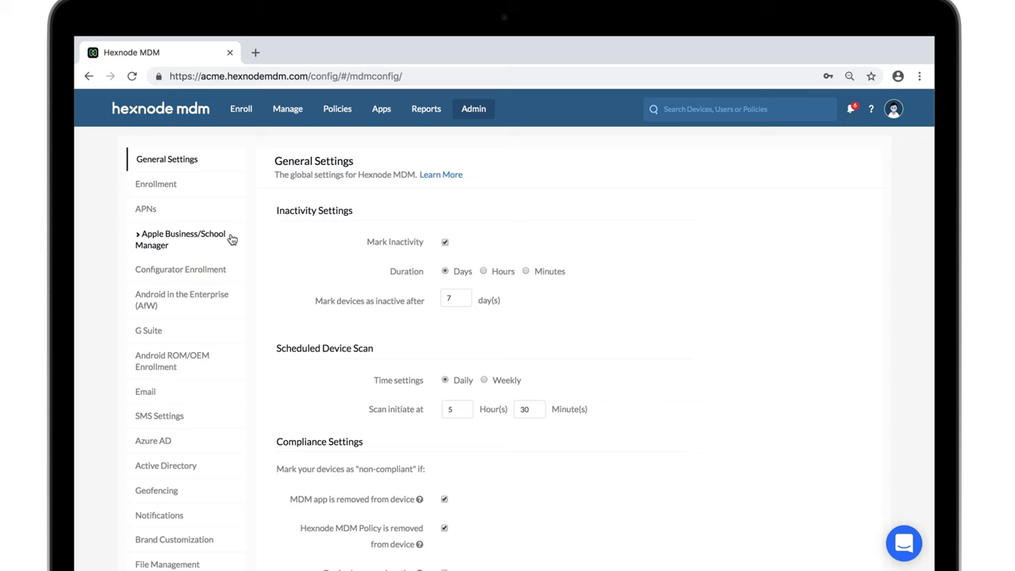
{"action": "left_click", "coordinate": [182, 238]}
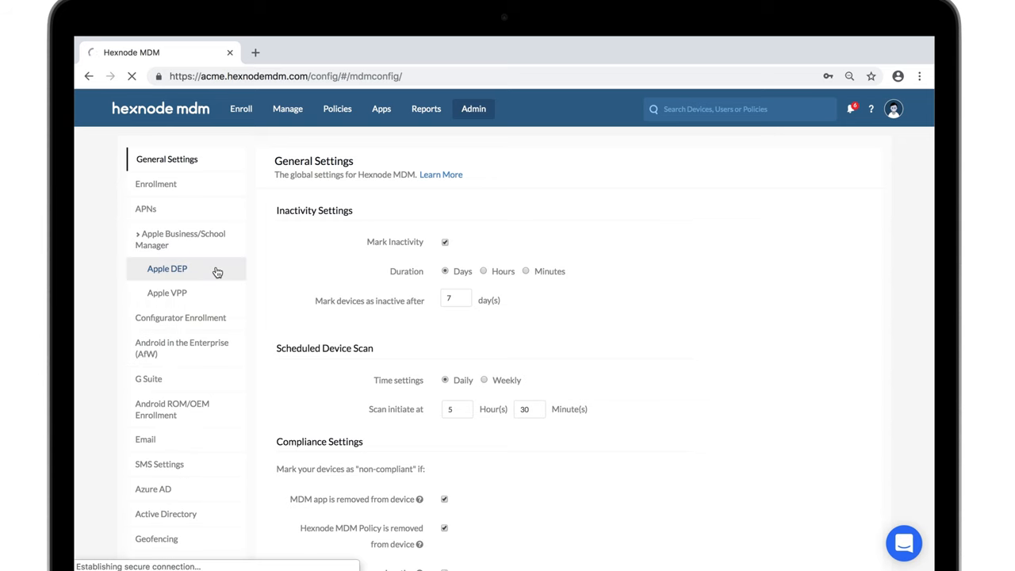
{"action": "left_click", "coordinate": [167, 268]}
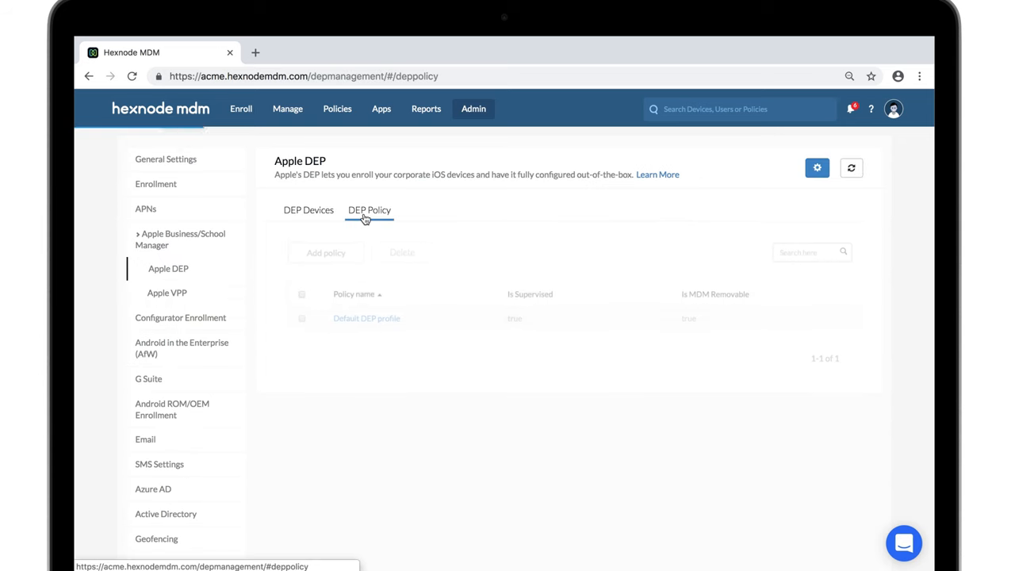
{"action": "left_click", "coordinate": [325, 252]}
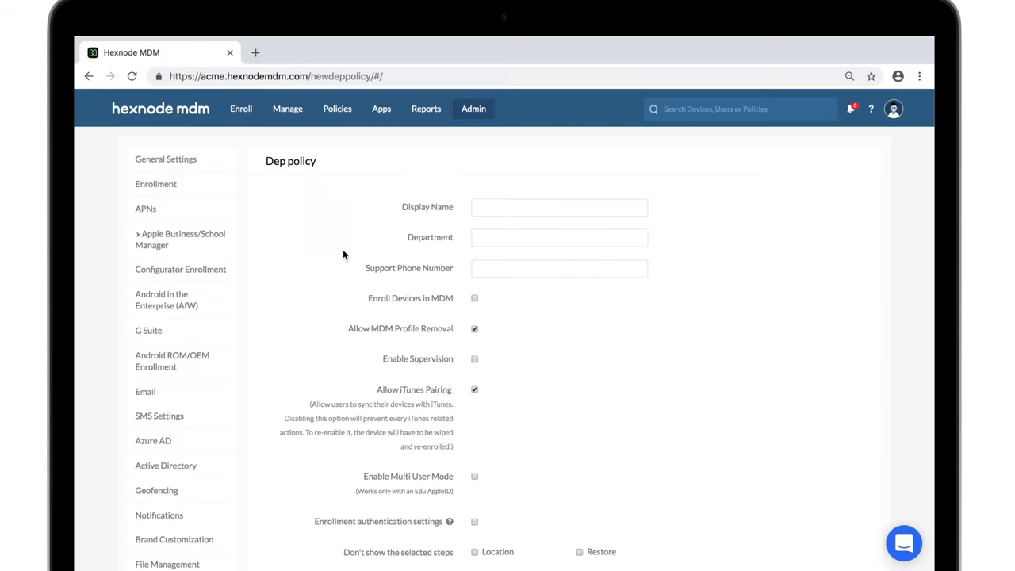
{"action": "type", "text": "Non-removable MDM"}
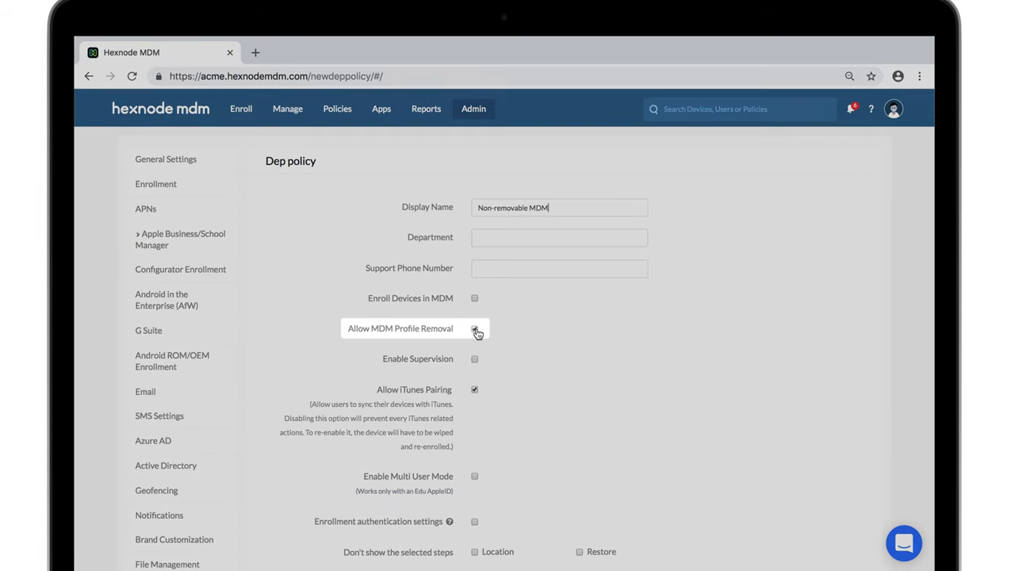
{"action": "scroll", "scroll_direction": "down", "scroll_amount": 3}
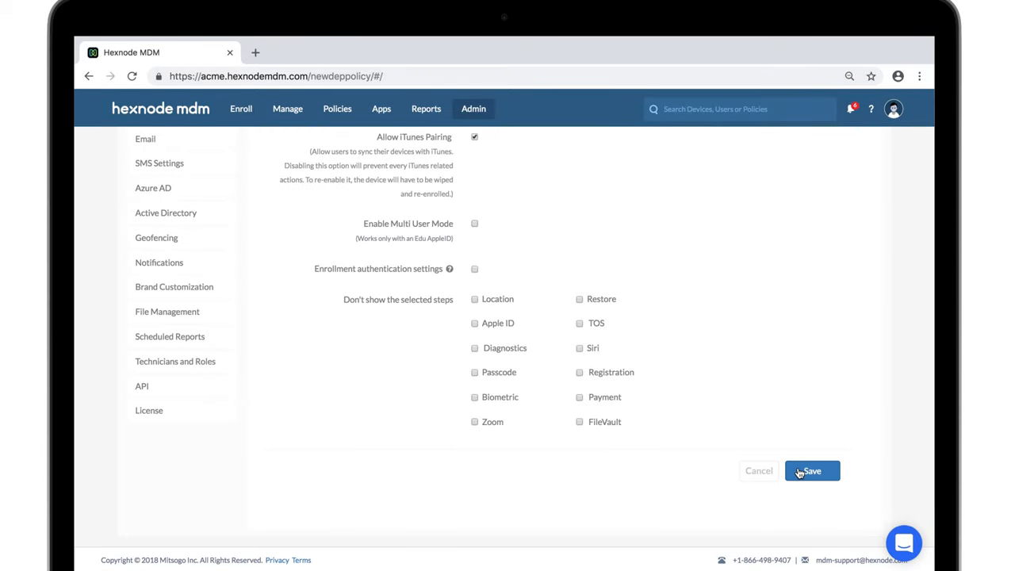
{"action": "left_click", "coordinate": [811, 470]}
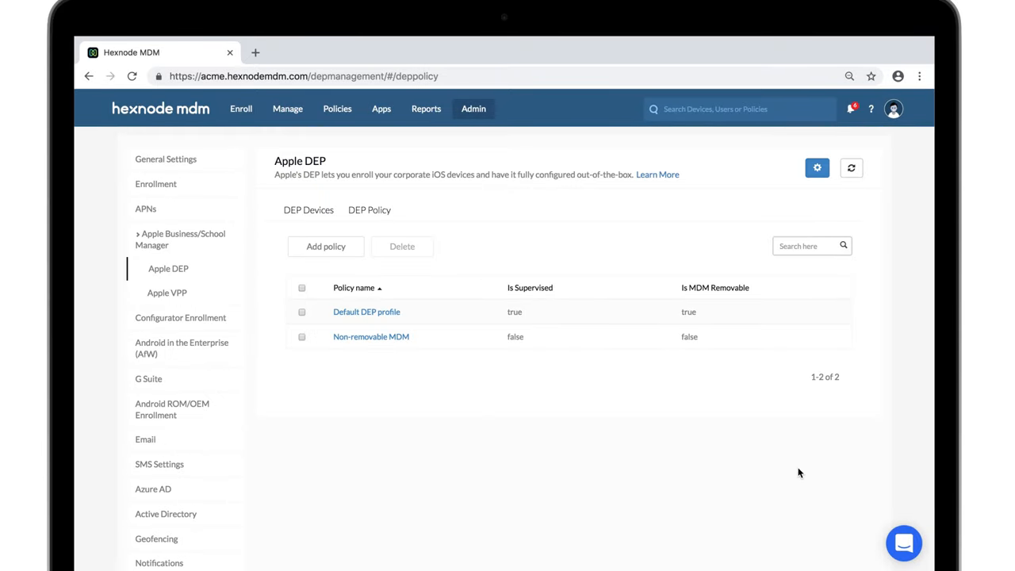
{"action": "mouse_move", "coordinate": [816, 167]}
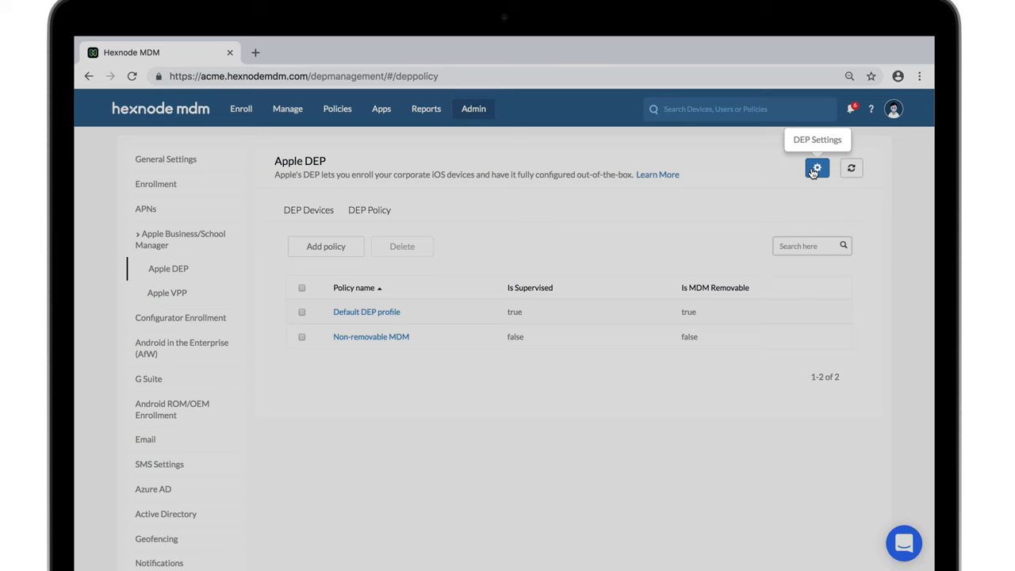
- Make Non-removable MDM the DEP account's default policy and save
{"action": "left_click", "coordinate": [817, 167]}
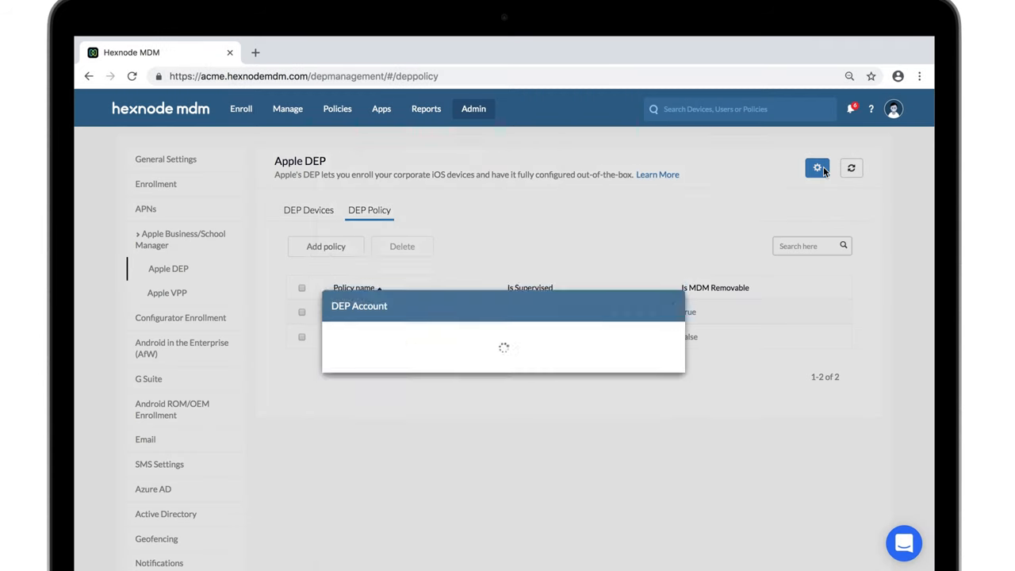
{"action": "left_click", "coordinate": [816, 167]}
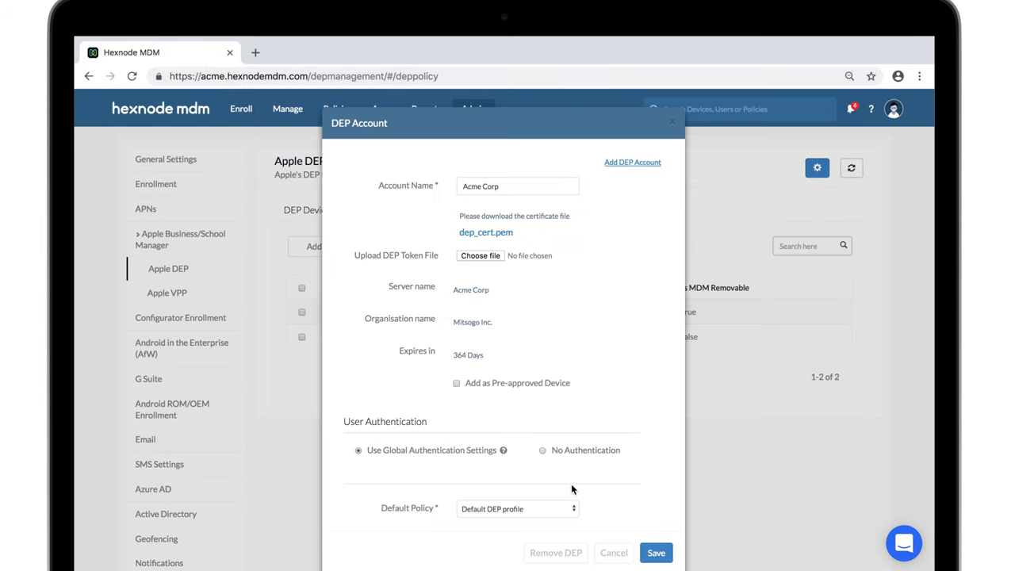
{"action": "left_click", "coordinate": [648, 552]}
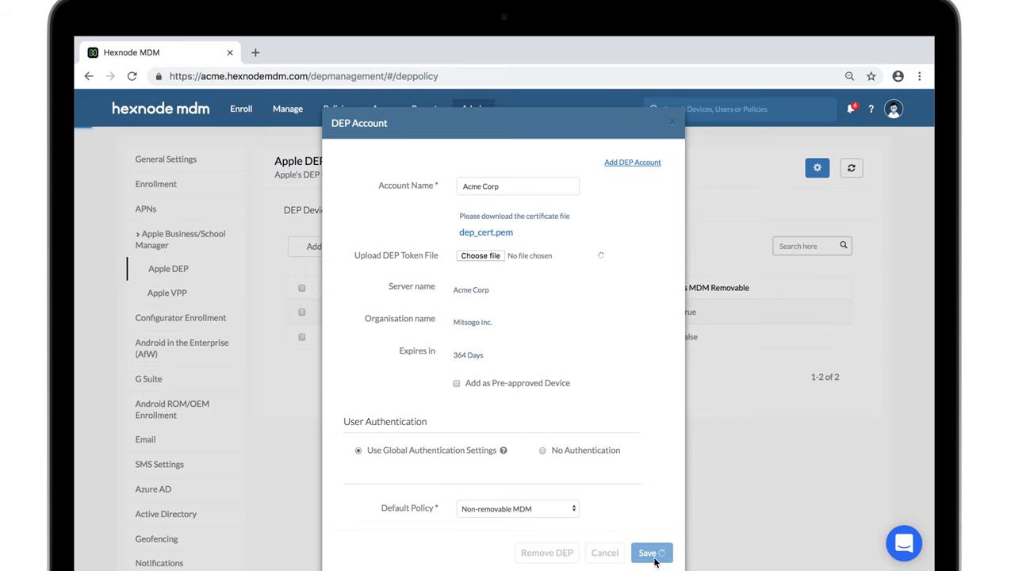
{"action": "left_click", "coordinate": [650, 552]}
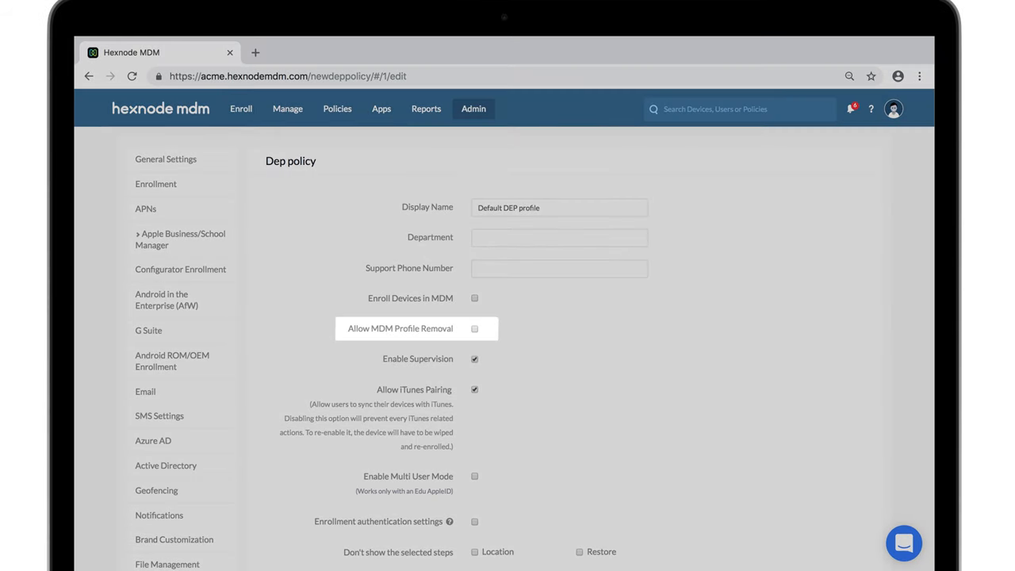
{"action": "mouse_move", "coordinate": [416, 328]}
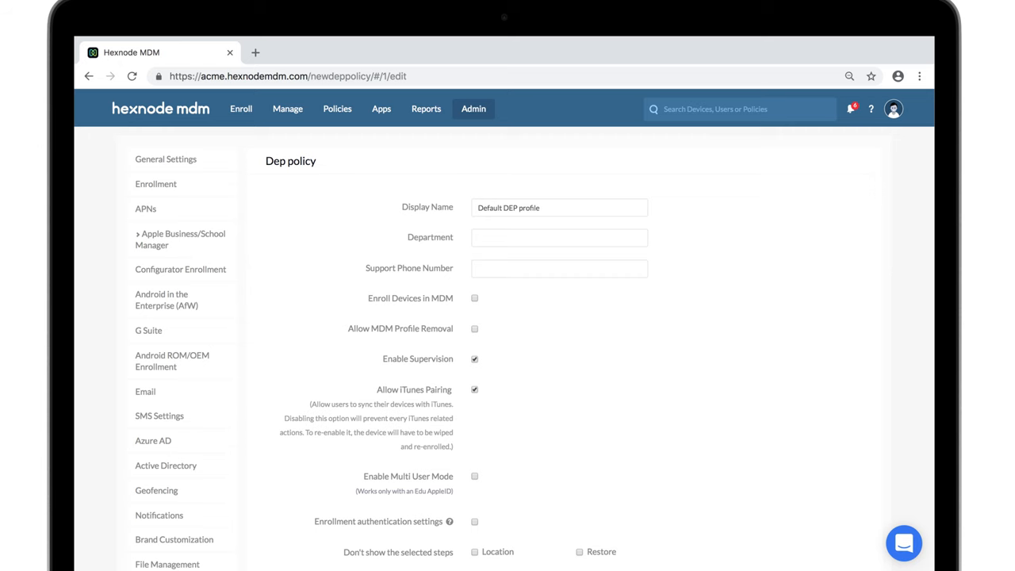